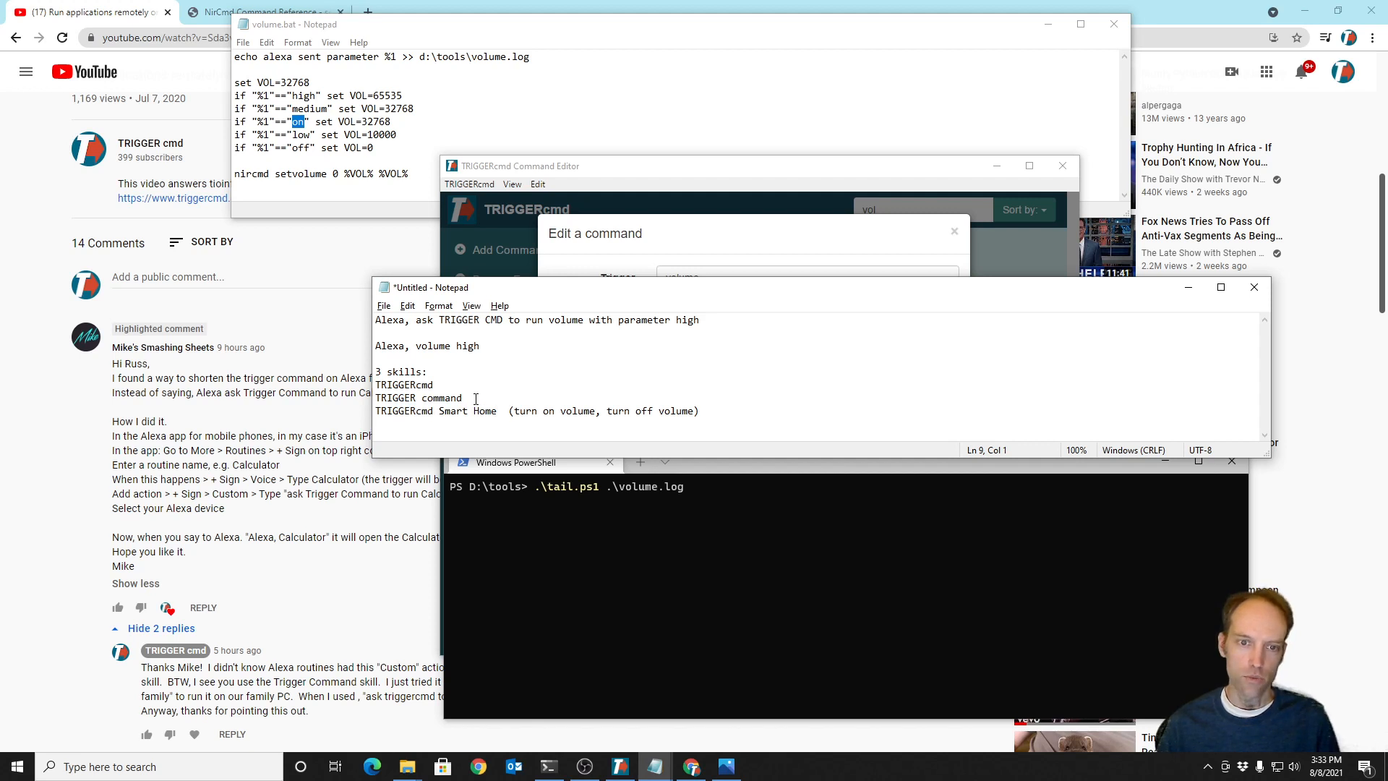
- Highlight part of the Alexa volume phrasing notes in the untitled Notepad file
drag(374, 384, 462, 397)
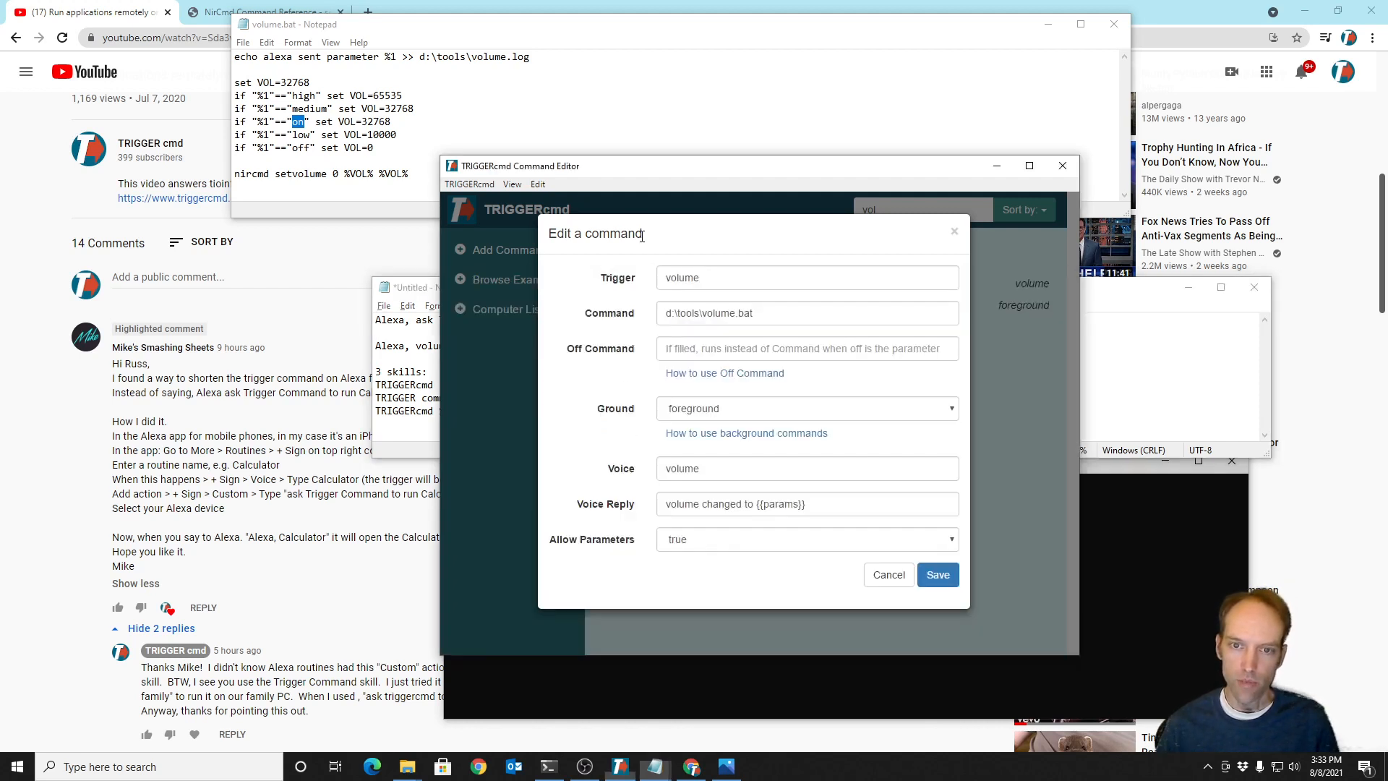
- Append ' high' to the d:\tools\volume.bat command, then remove it again
click(805, 467)
text( h)
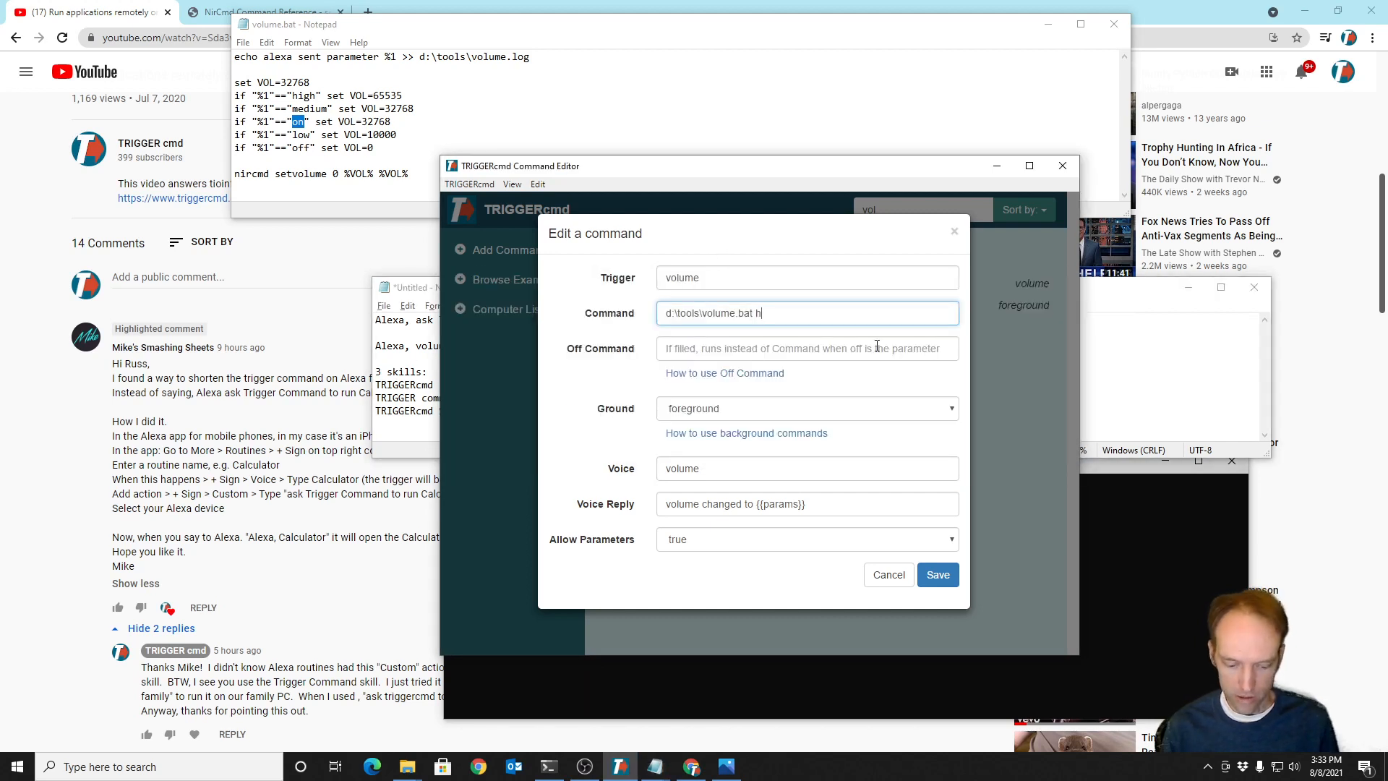
text(igh)
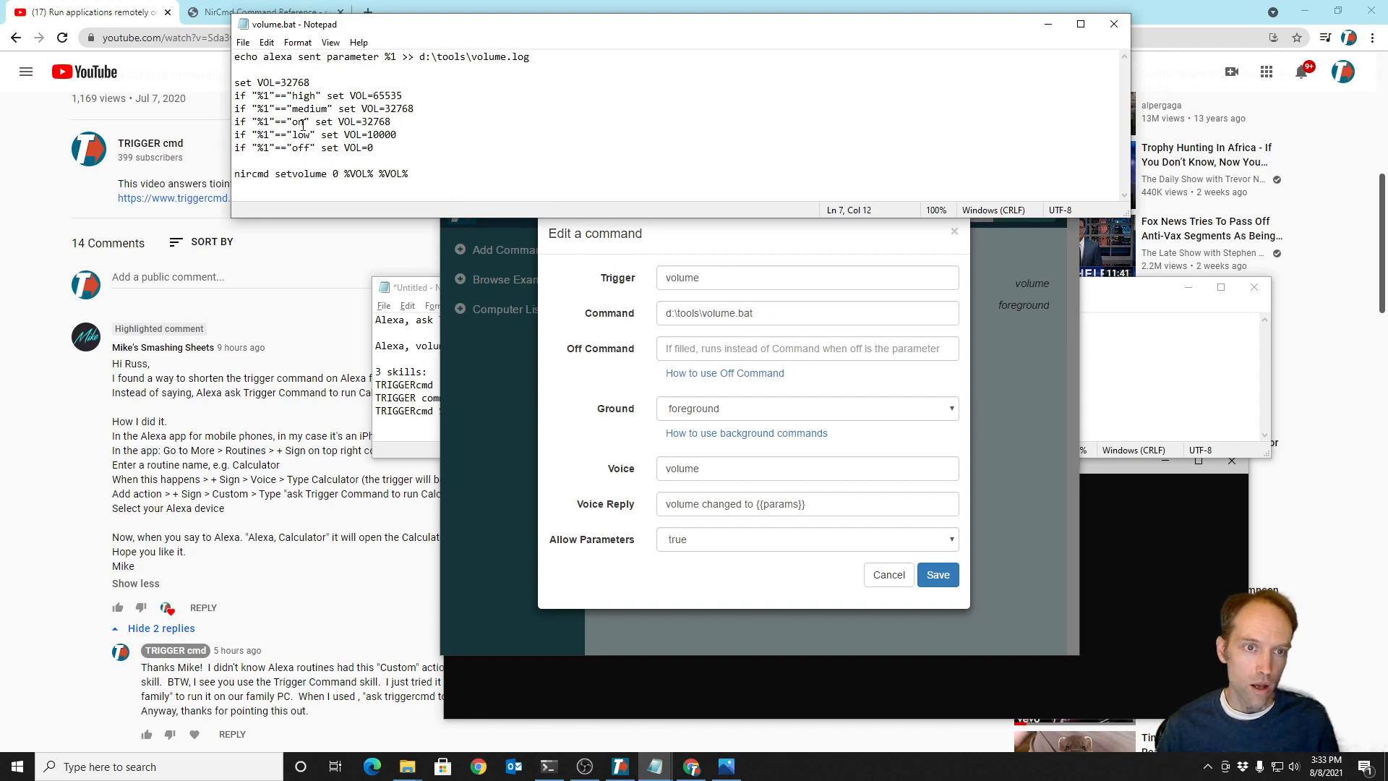
- Select the 'on' value in volume.bat and open a new Command Prompt window
double_click(295, 121)
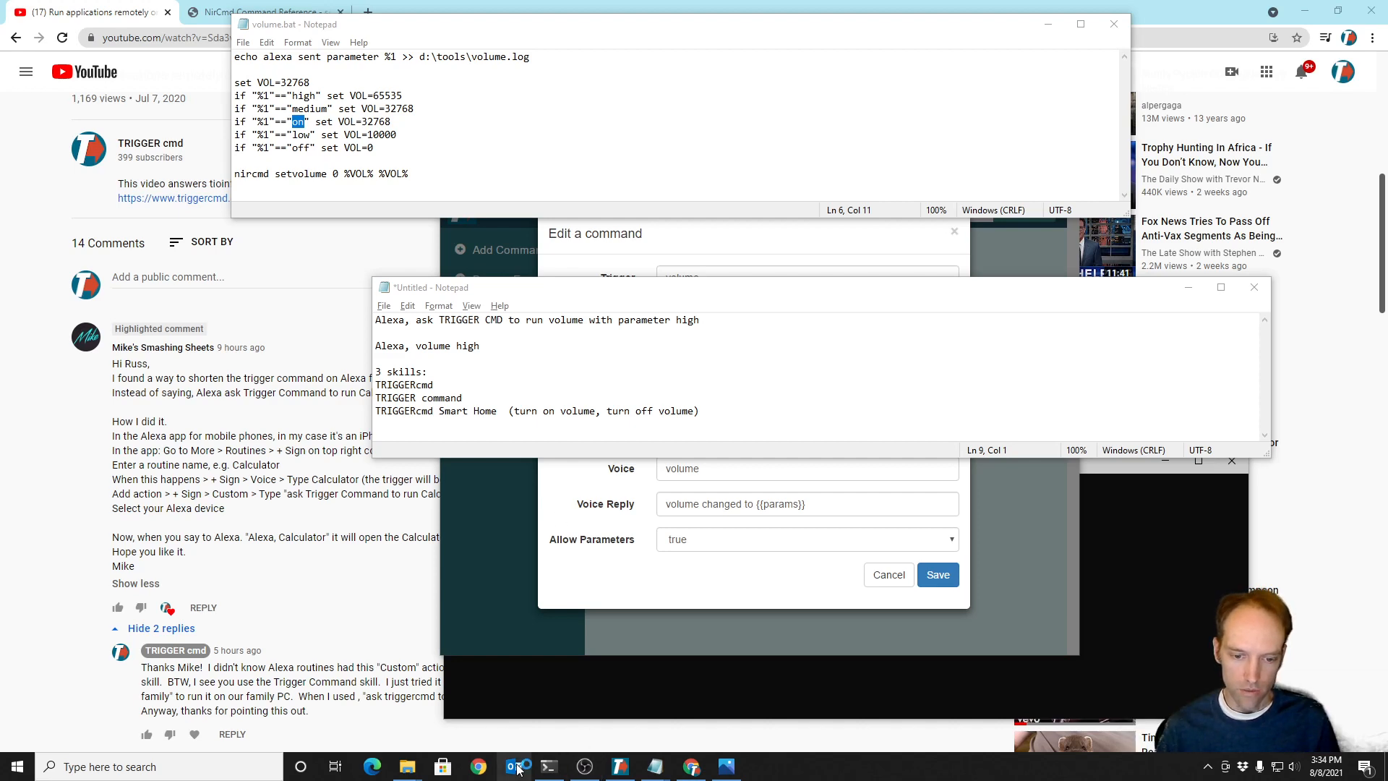
click(513, 766)
text(d:\tools\volume.bat)
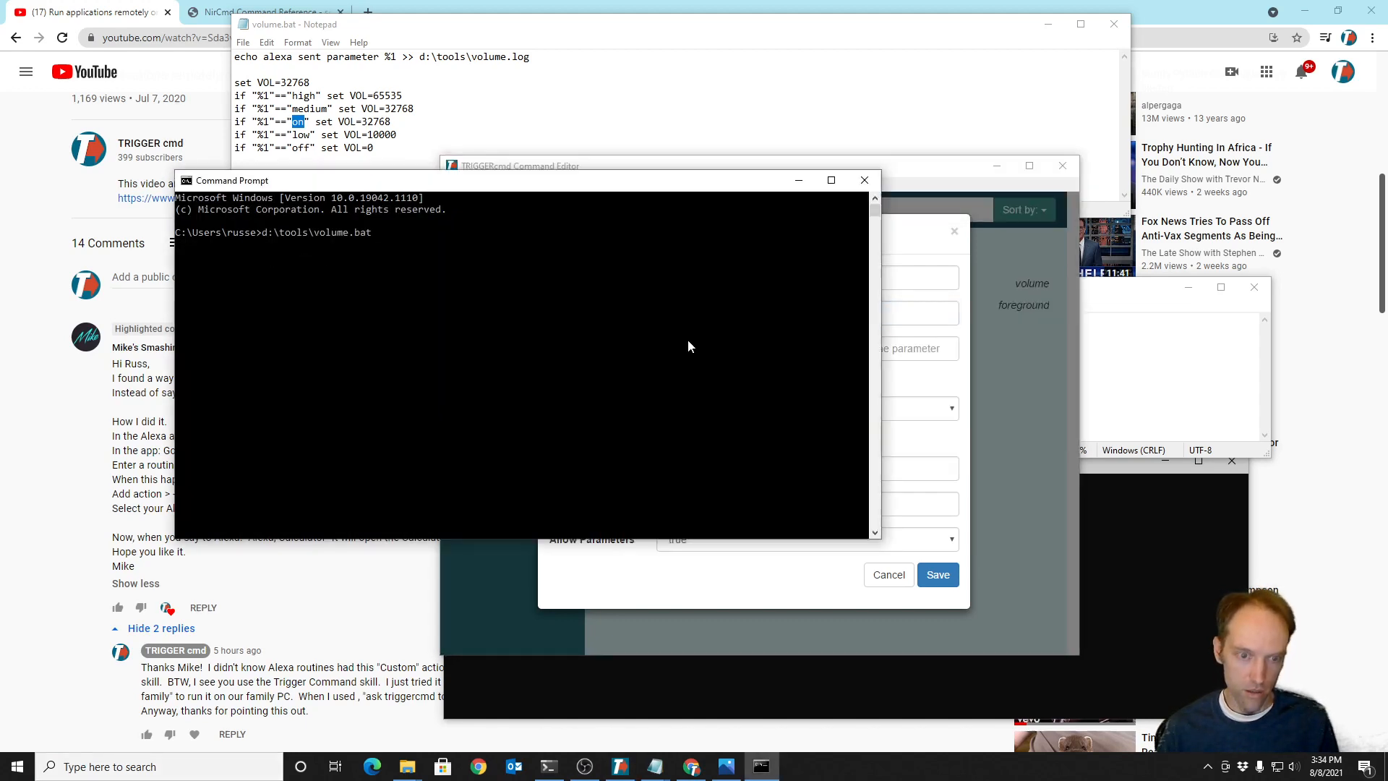
- Run volume.bat with 'on', then pick out the 32768 value and nircmd in the script
text(on)
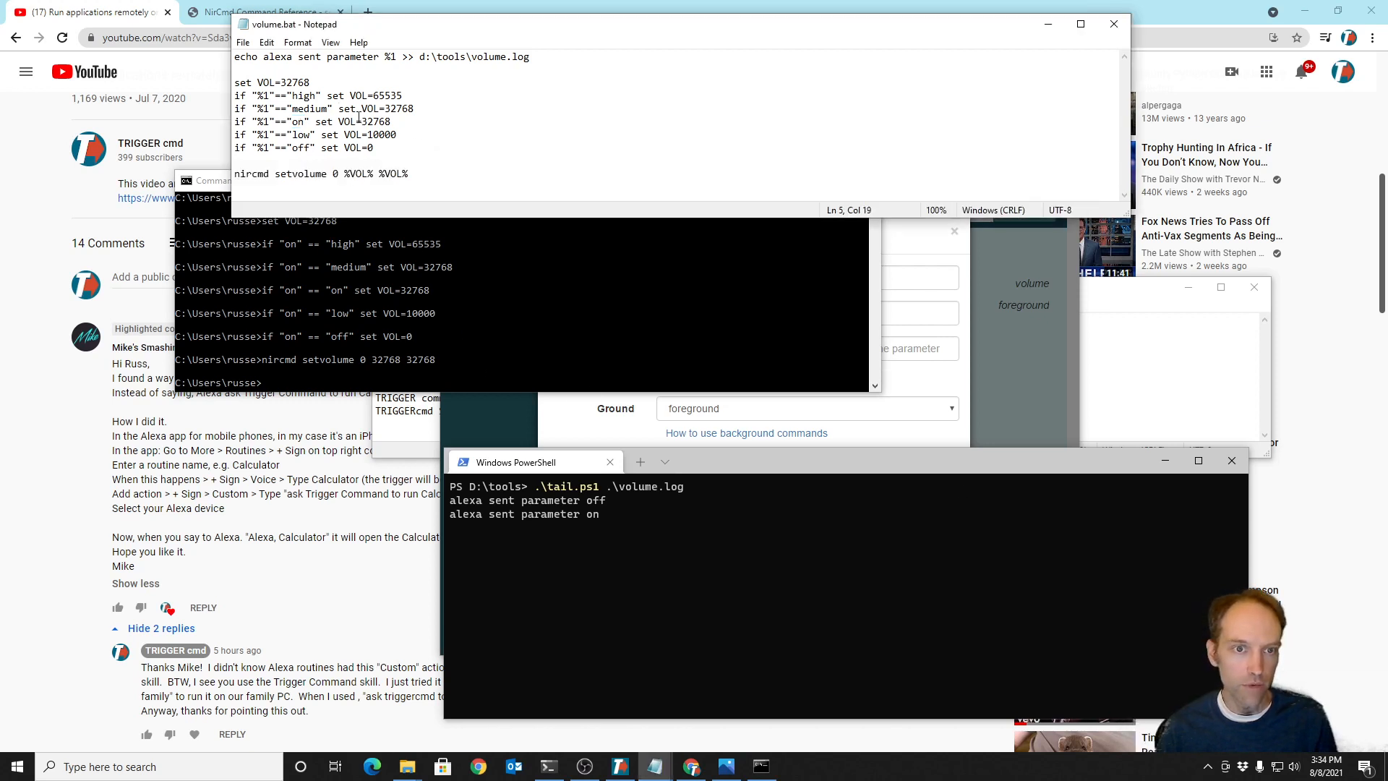
double_click(375, 122)
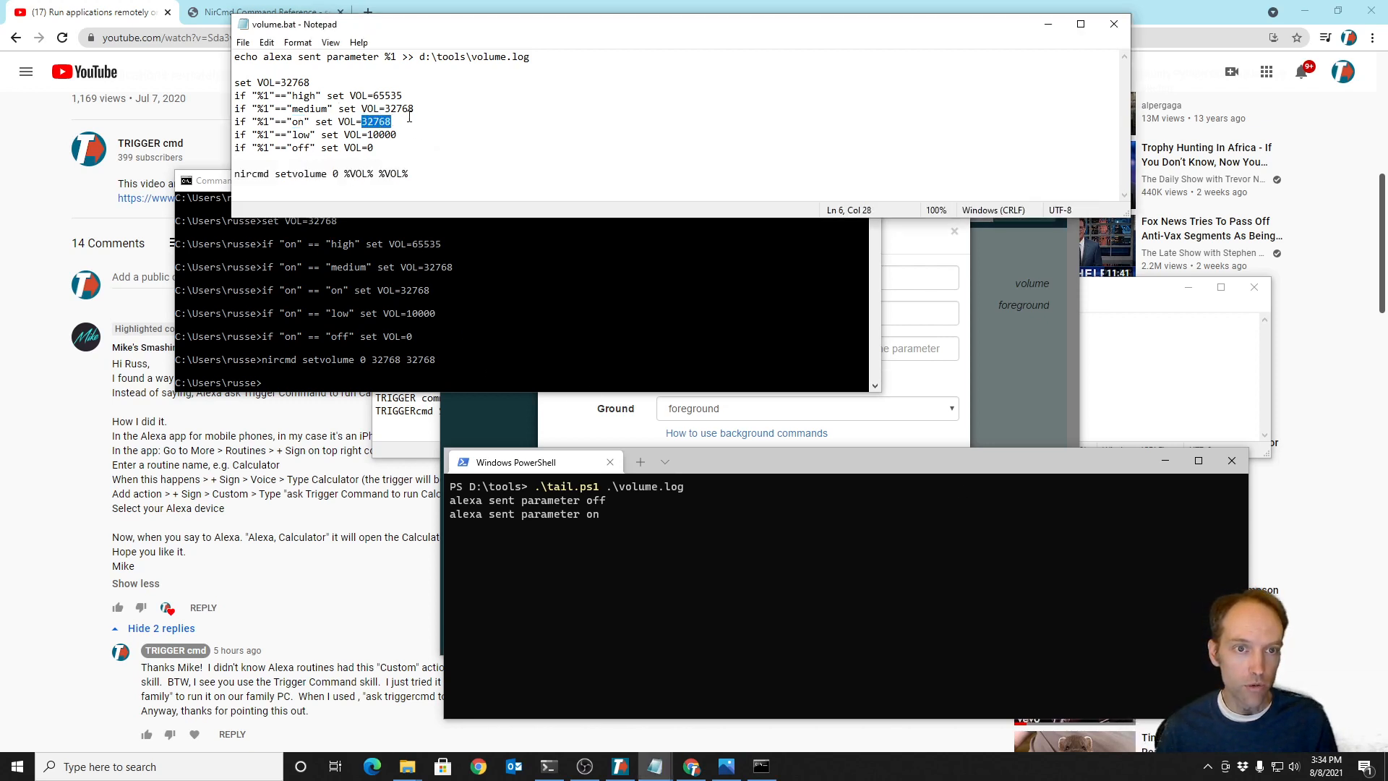
mouse_move(425, 268)
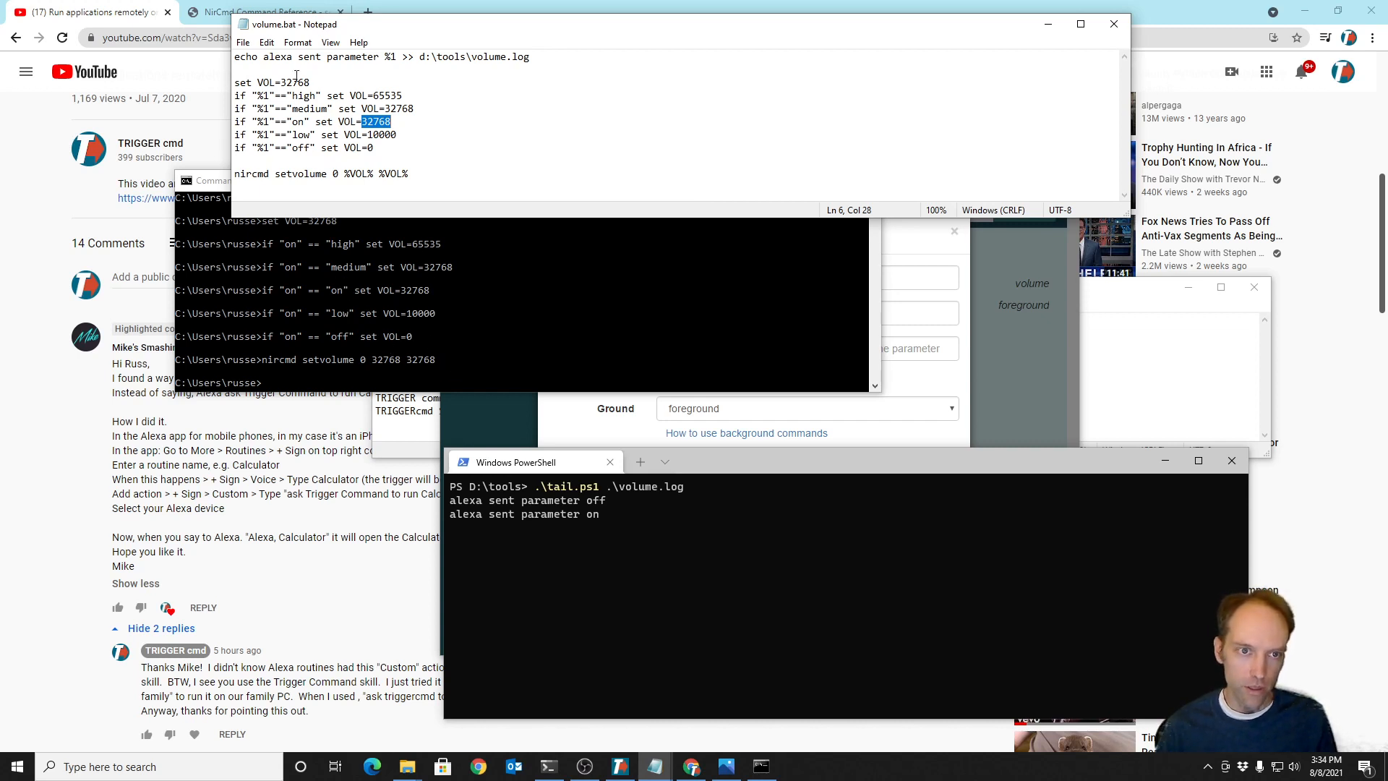
mouse_move(437, 180)
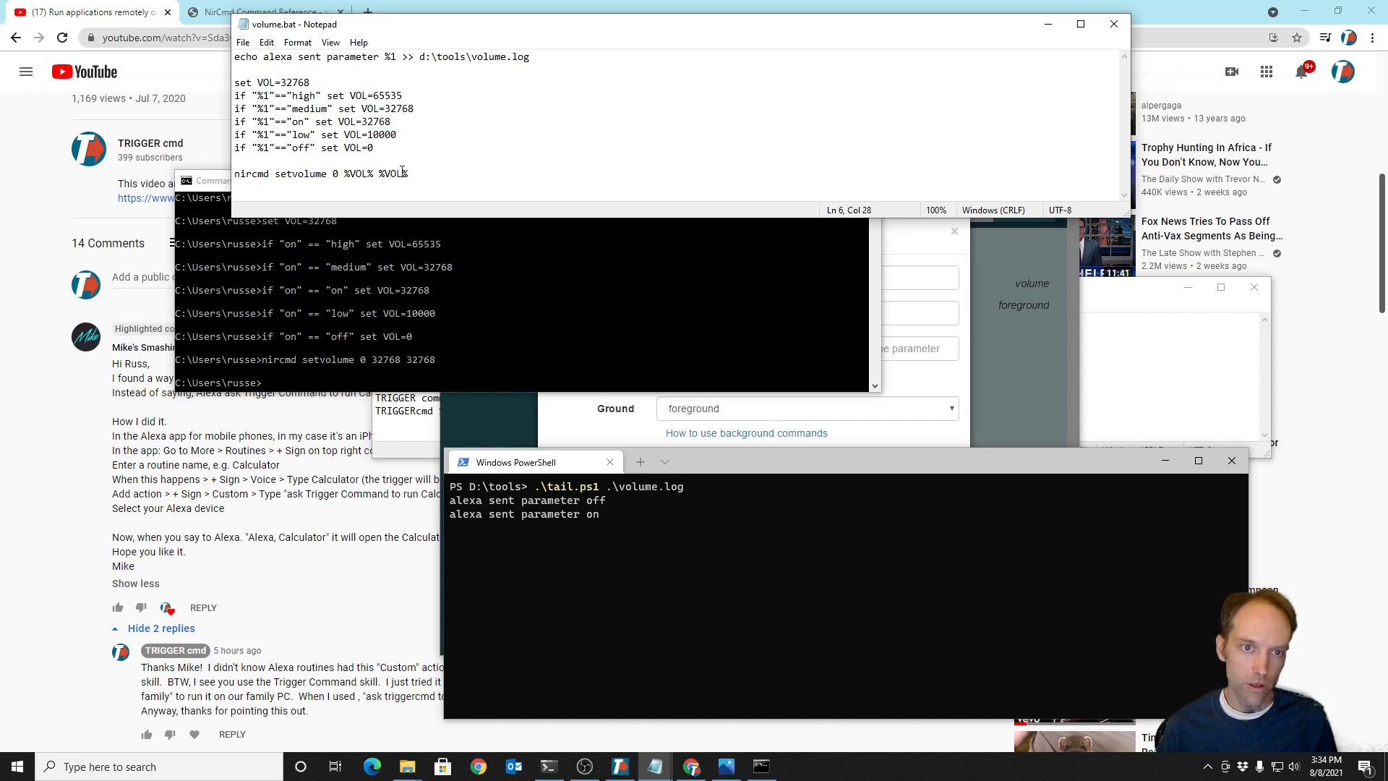
drag(348, 173, 408, 173)
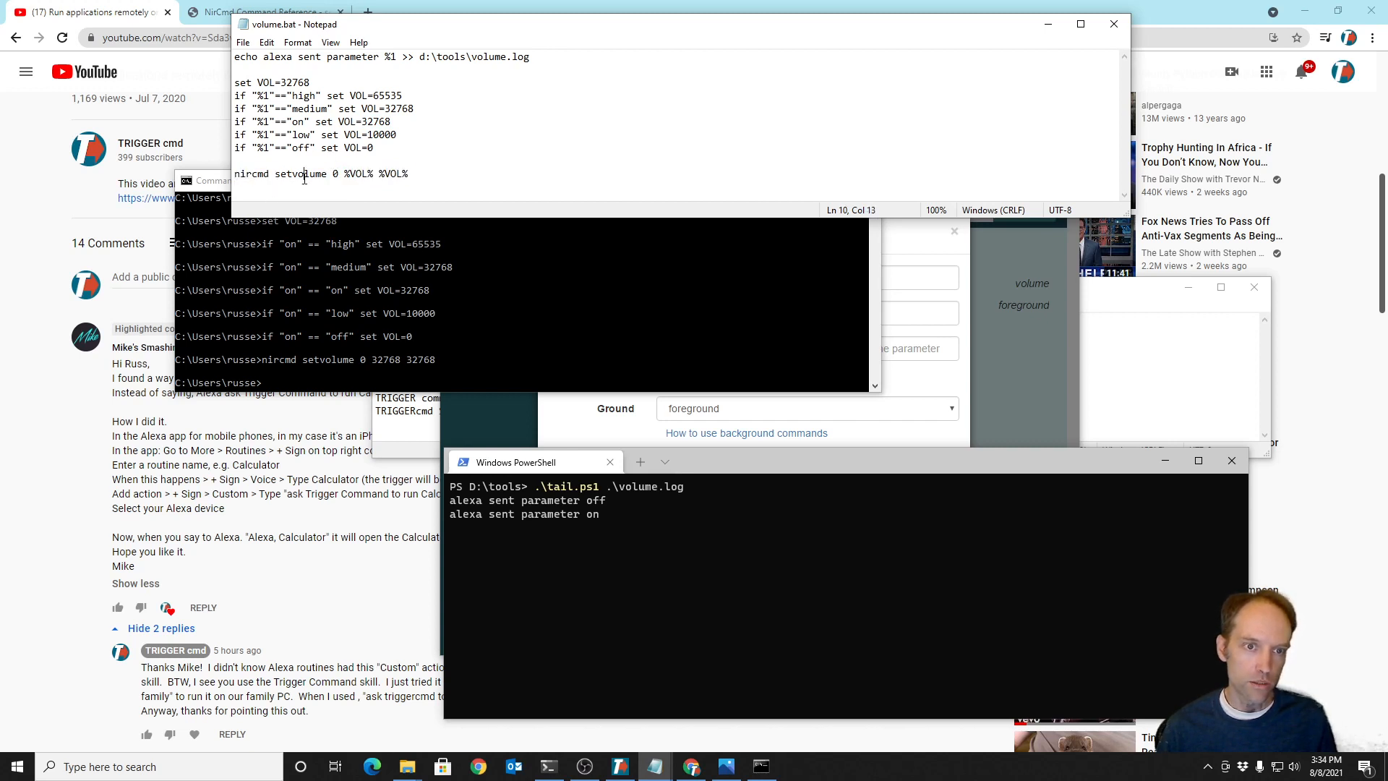
double_click(299, 173)
text(nircmd)
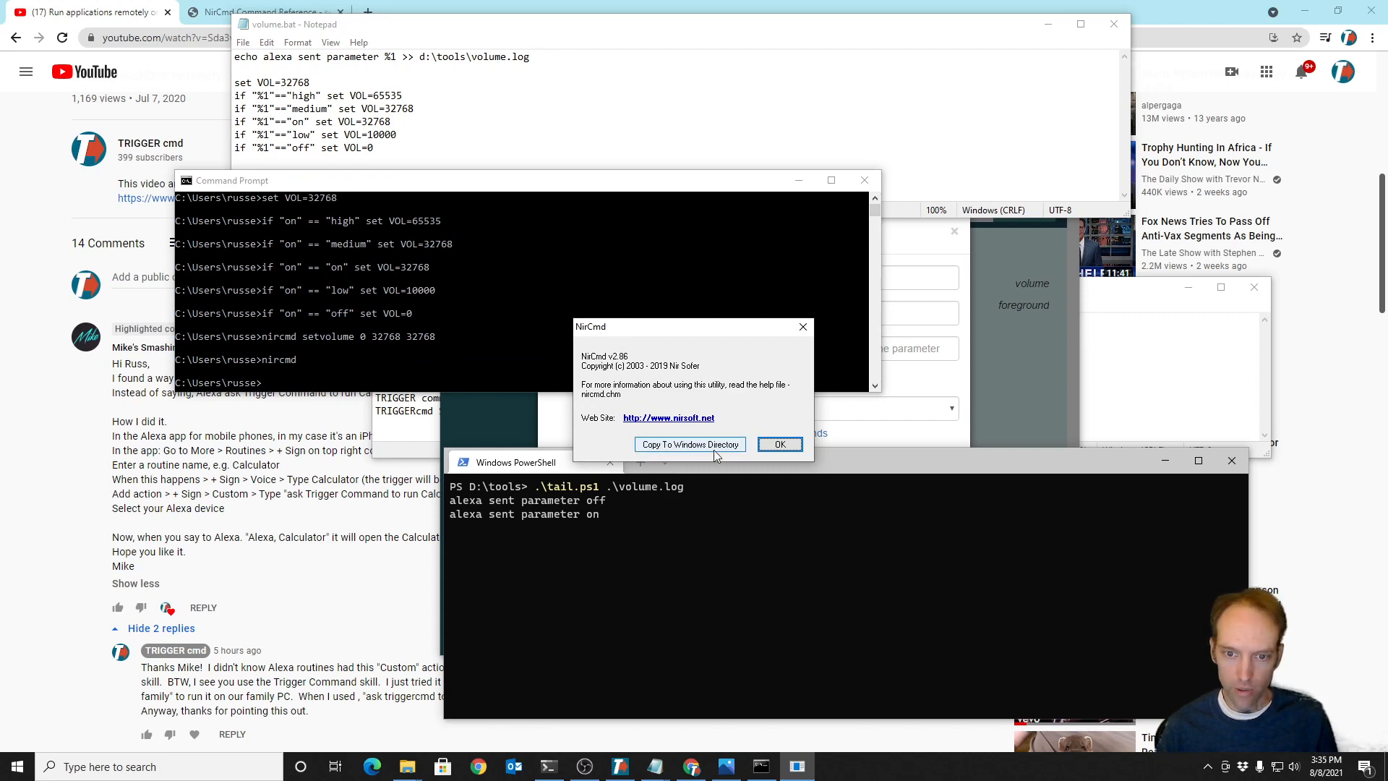
- Dismiss the NirCmd v2.86 about box
click(777, 443)
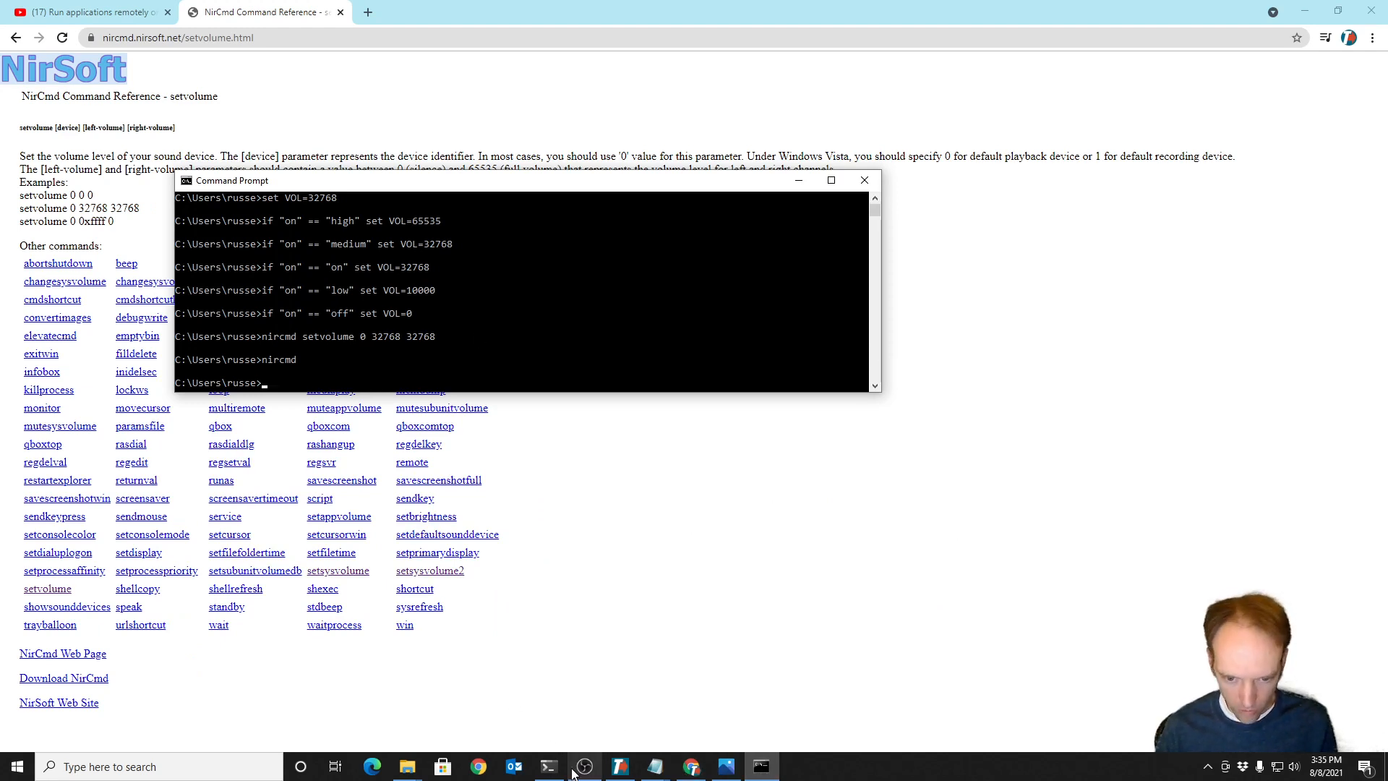
- Bring the volume log window forward and select the volume command's whole voice reply text
click(548, 765)
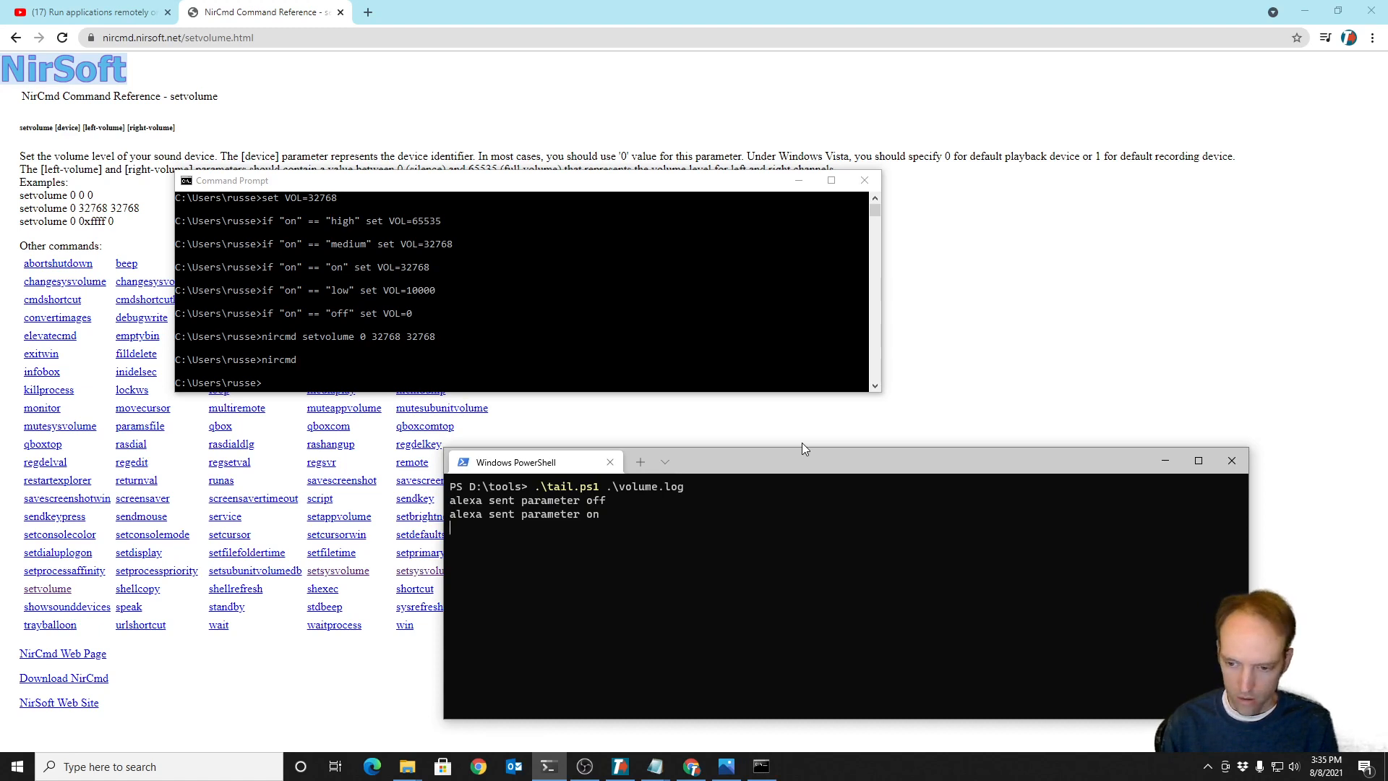
mouse_move(1179, 682)
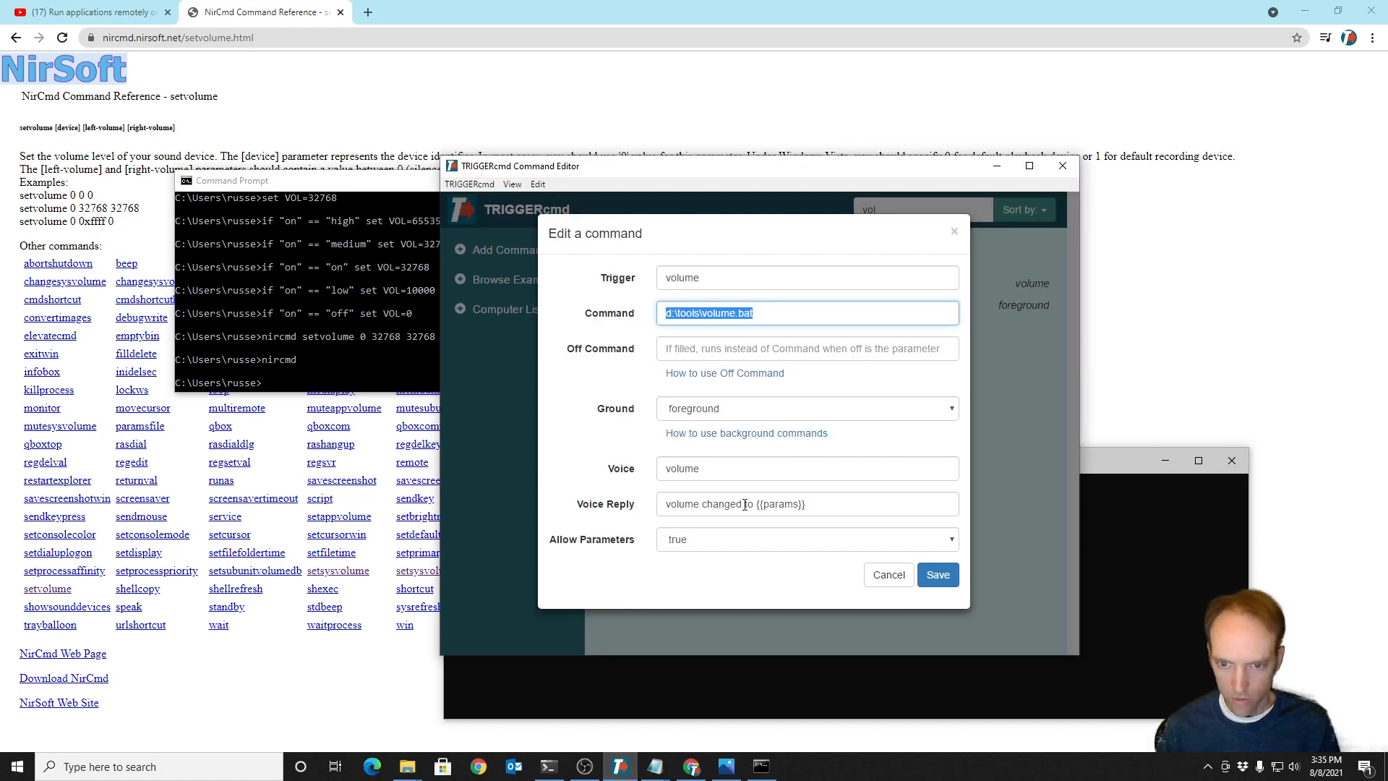
click(719, 504)
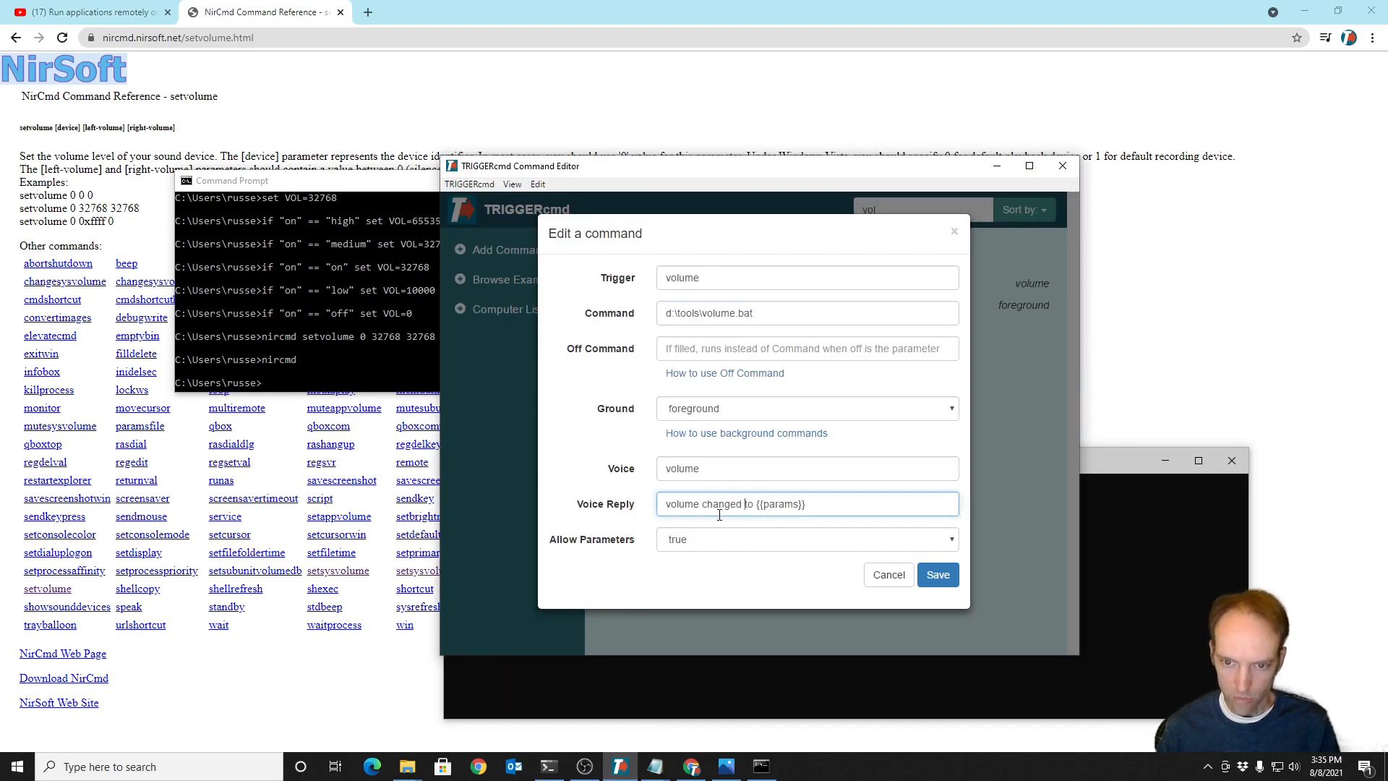
triple_click(734, 504)
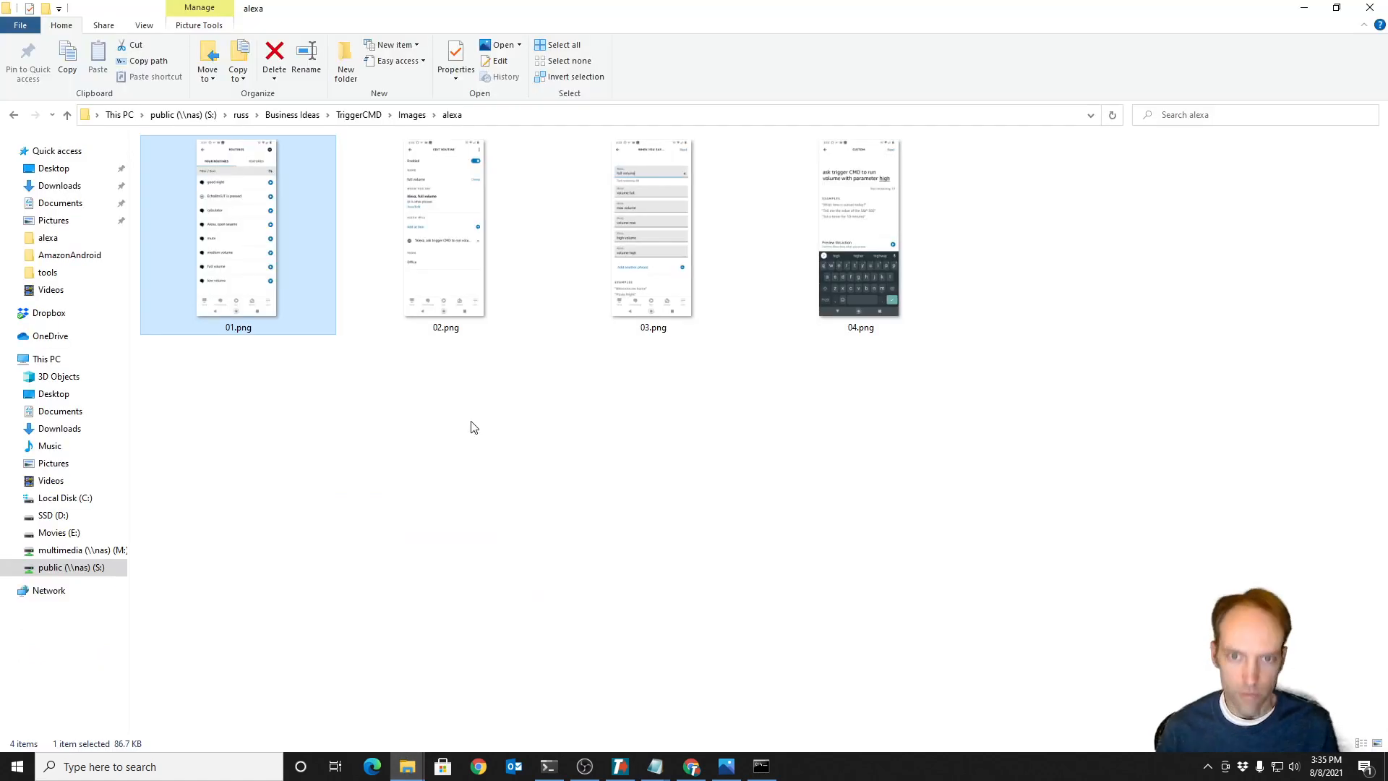
- Open 01.png in Photos and step through the Alexa routine screenshots to 04.png
double_click(238, 233)
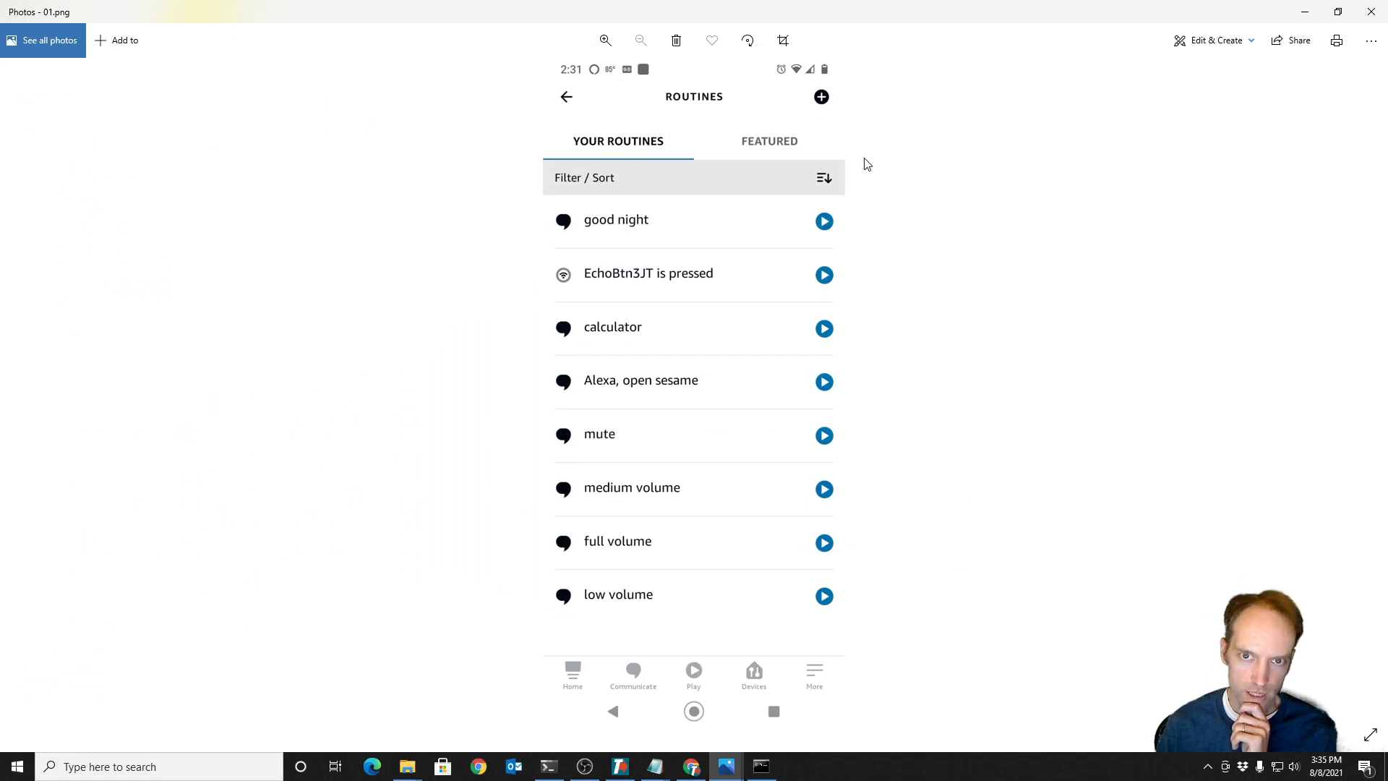
mouse_move(889, 278)
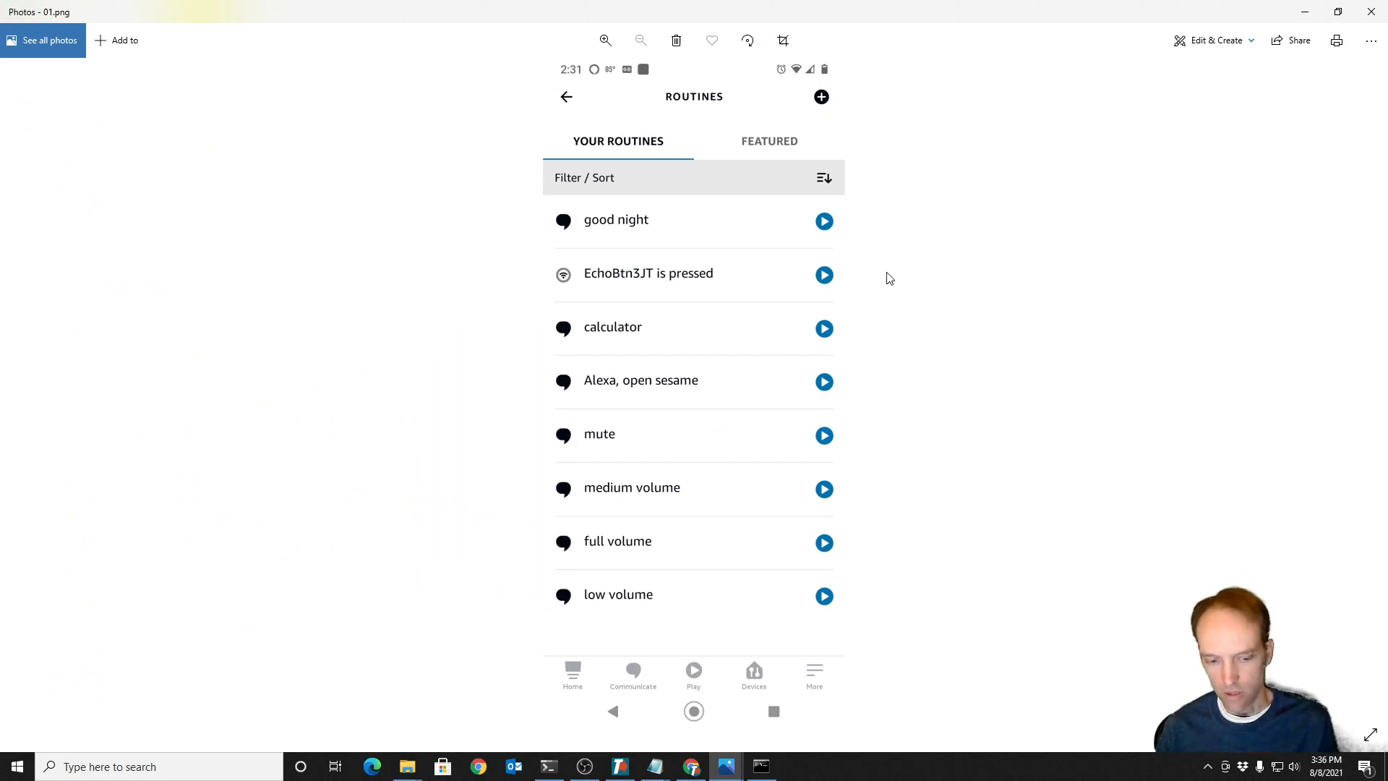
mouse_move(955, 259)
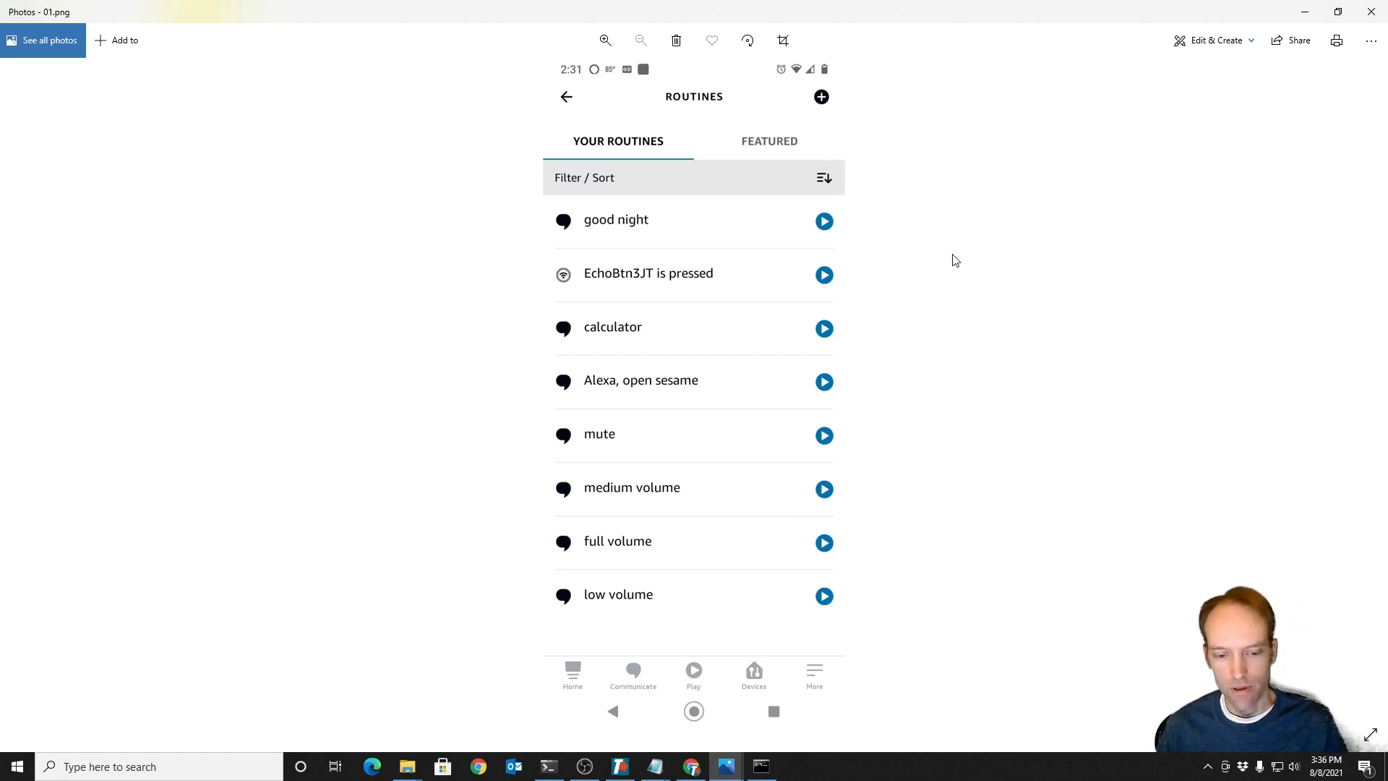
mouse_move(971, 237)
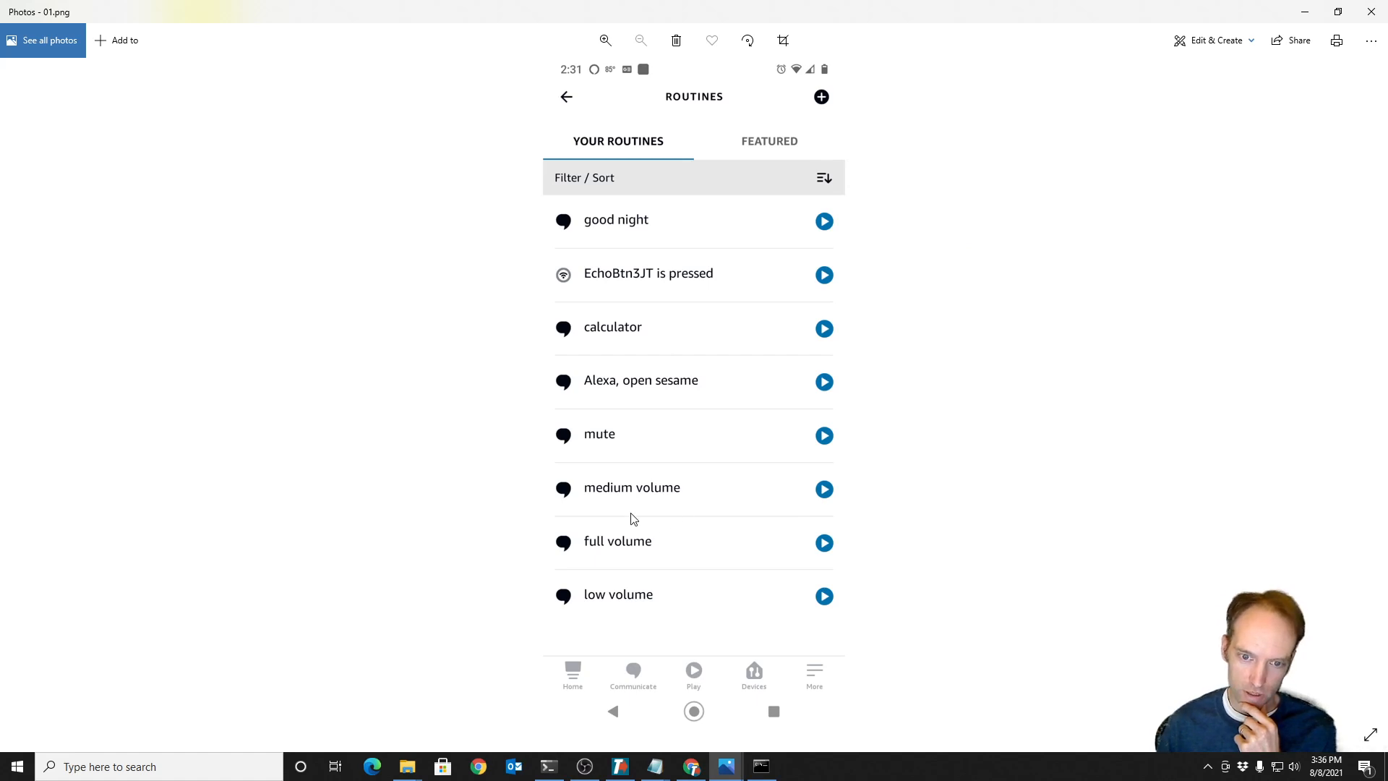
mouse_move(645, 572)
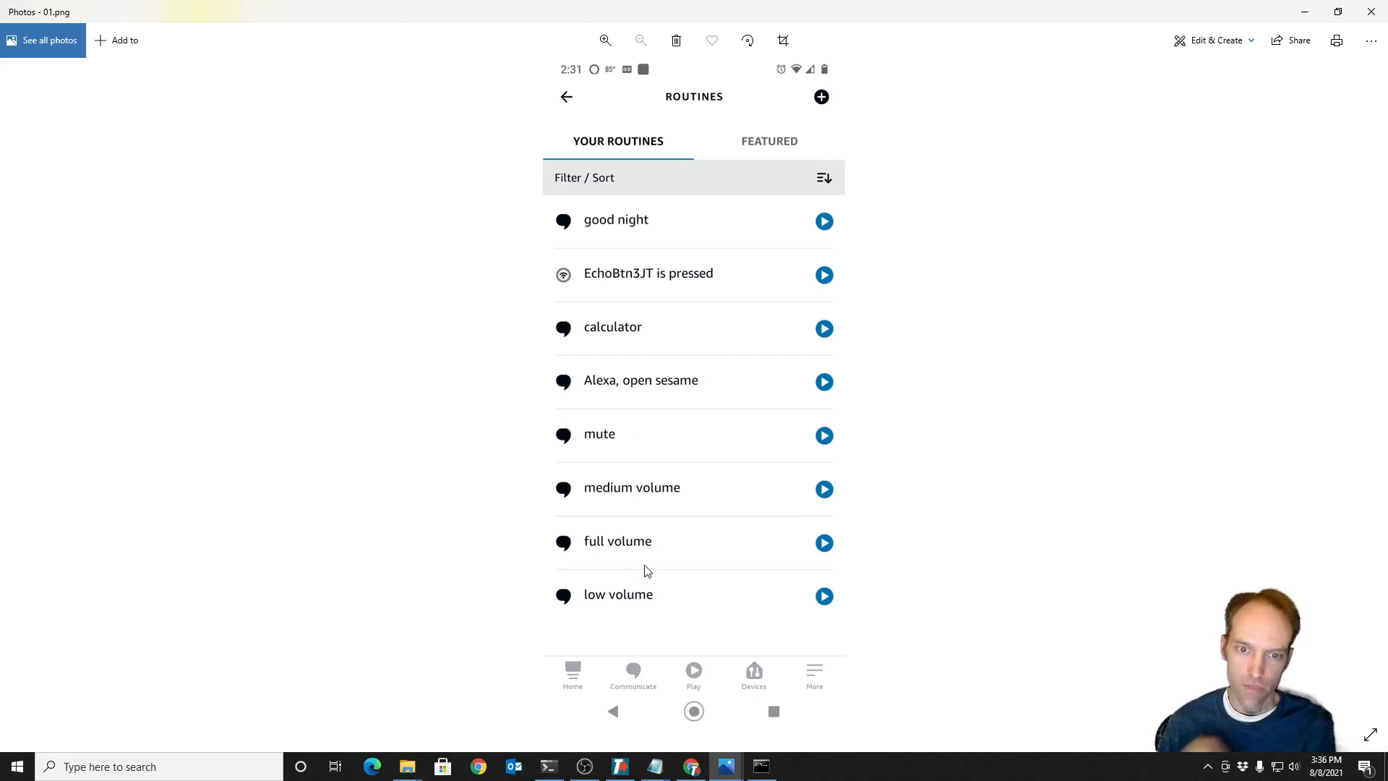
mouse_move(606, 508)
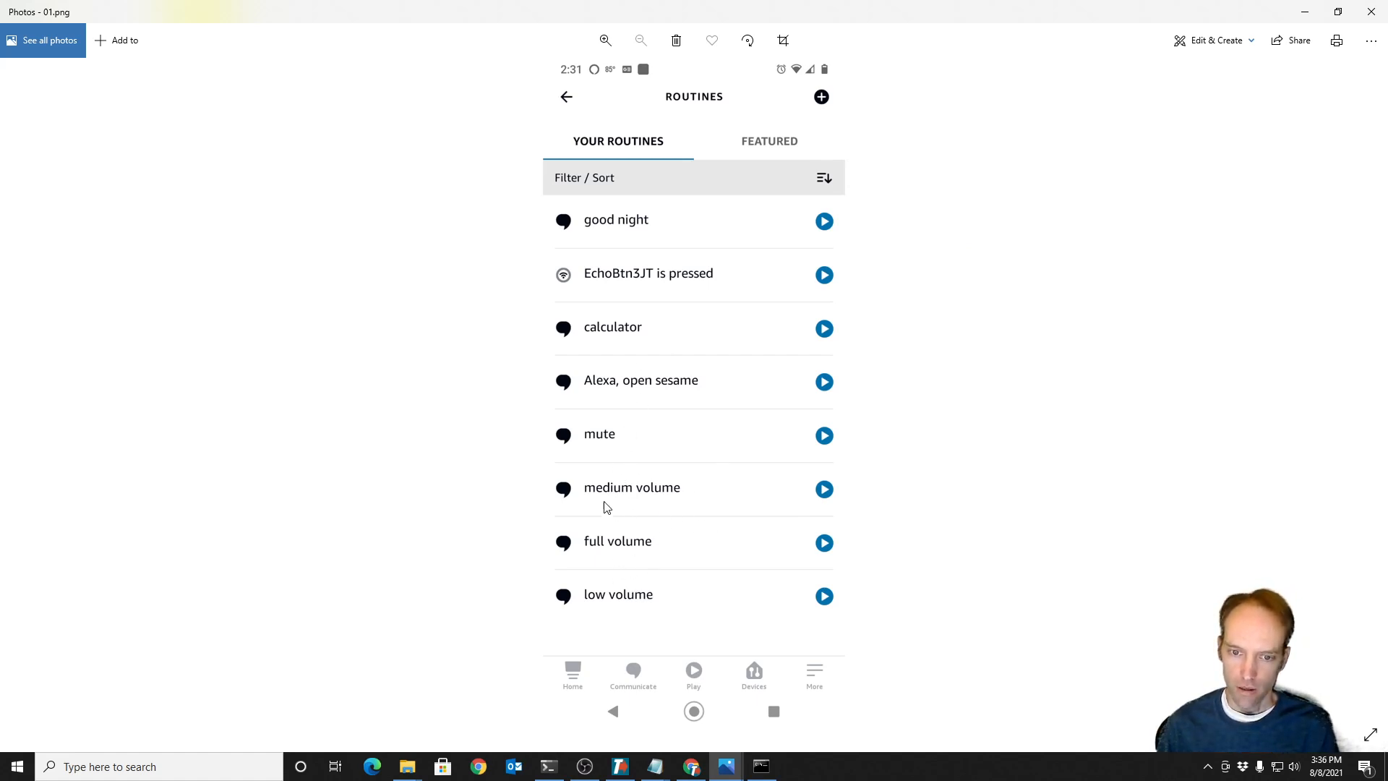
mouse_move(981, 548)
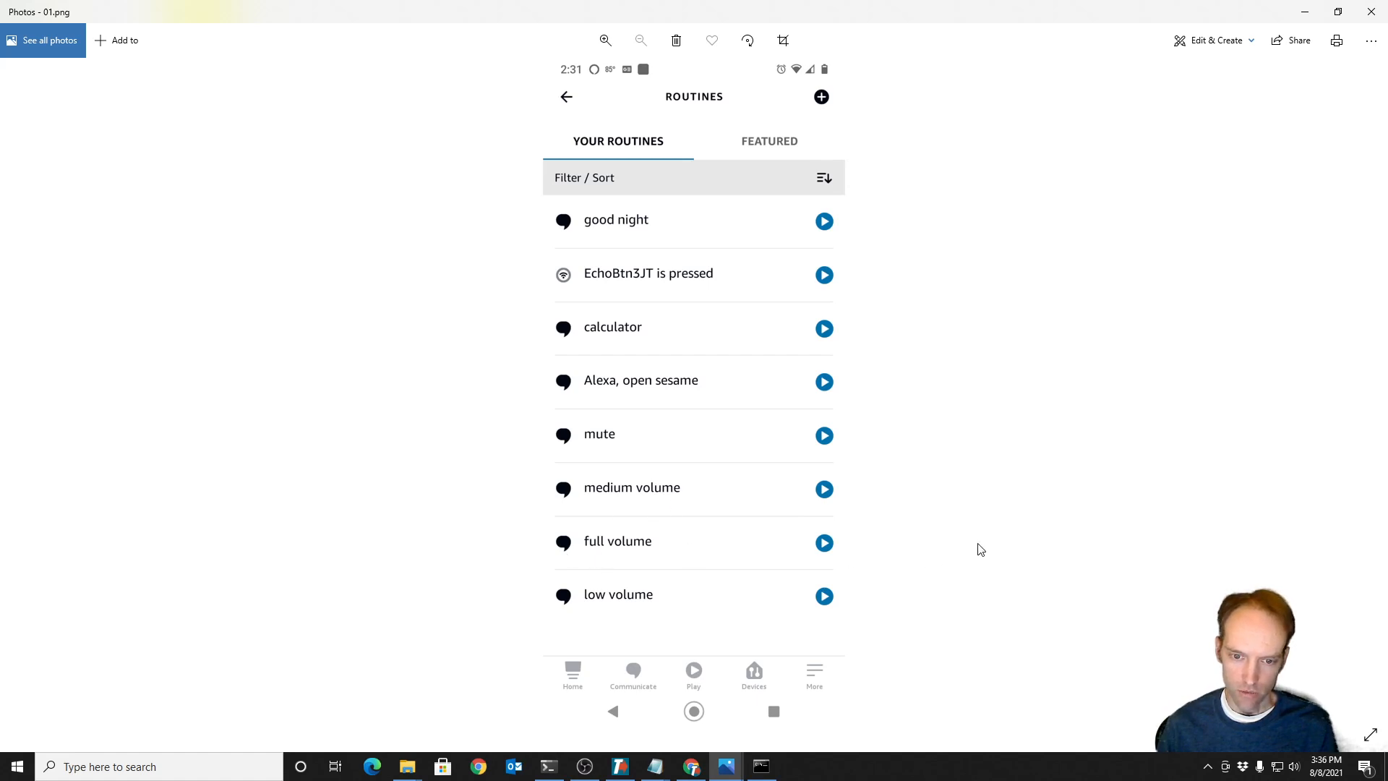
click(617, 541)
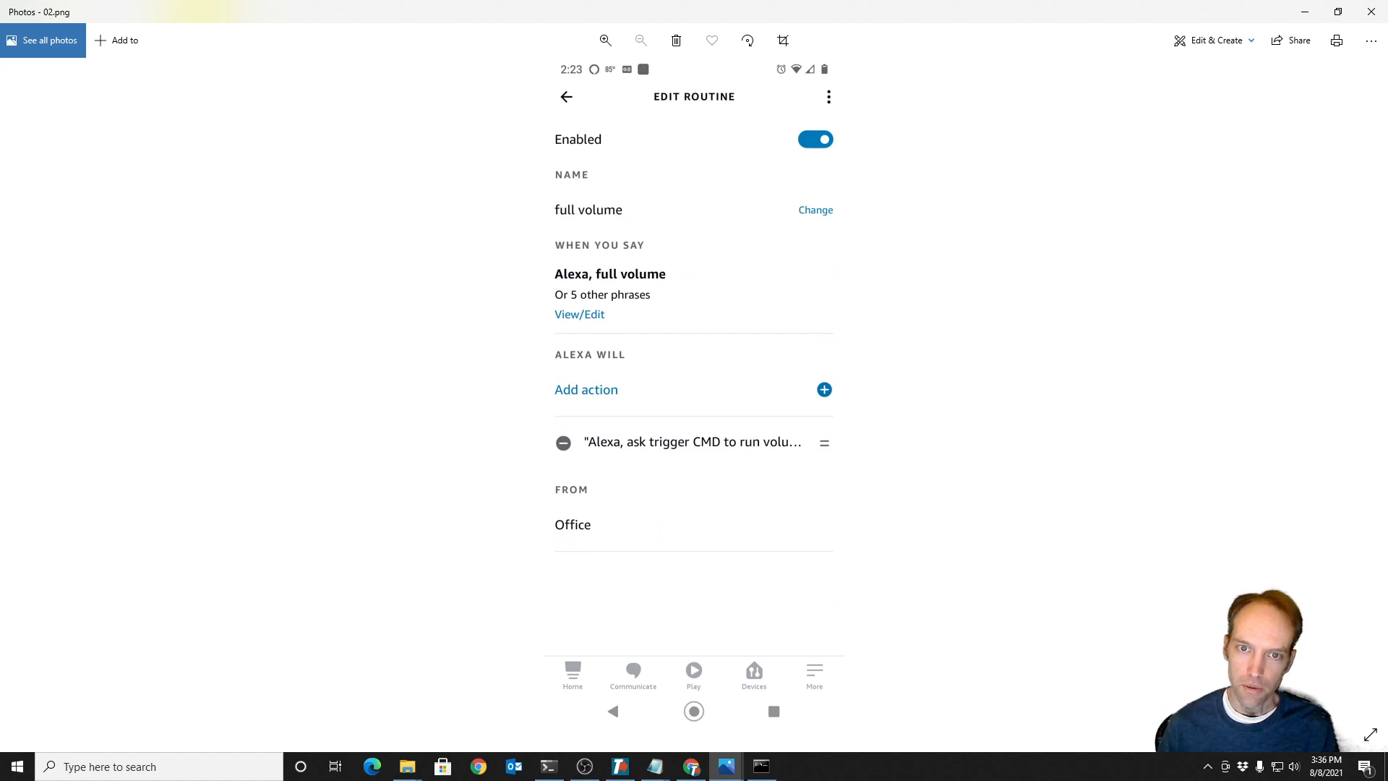
click(580, 314)
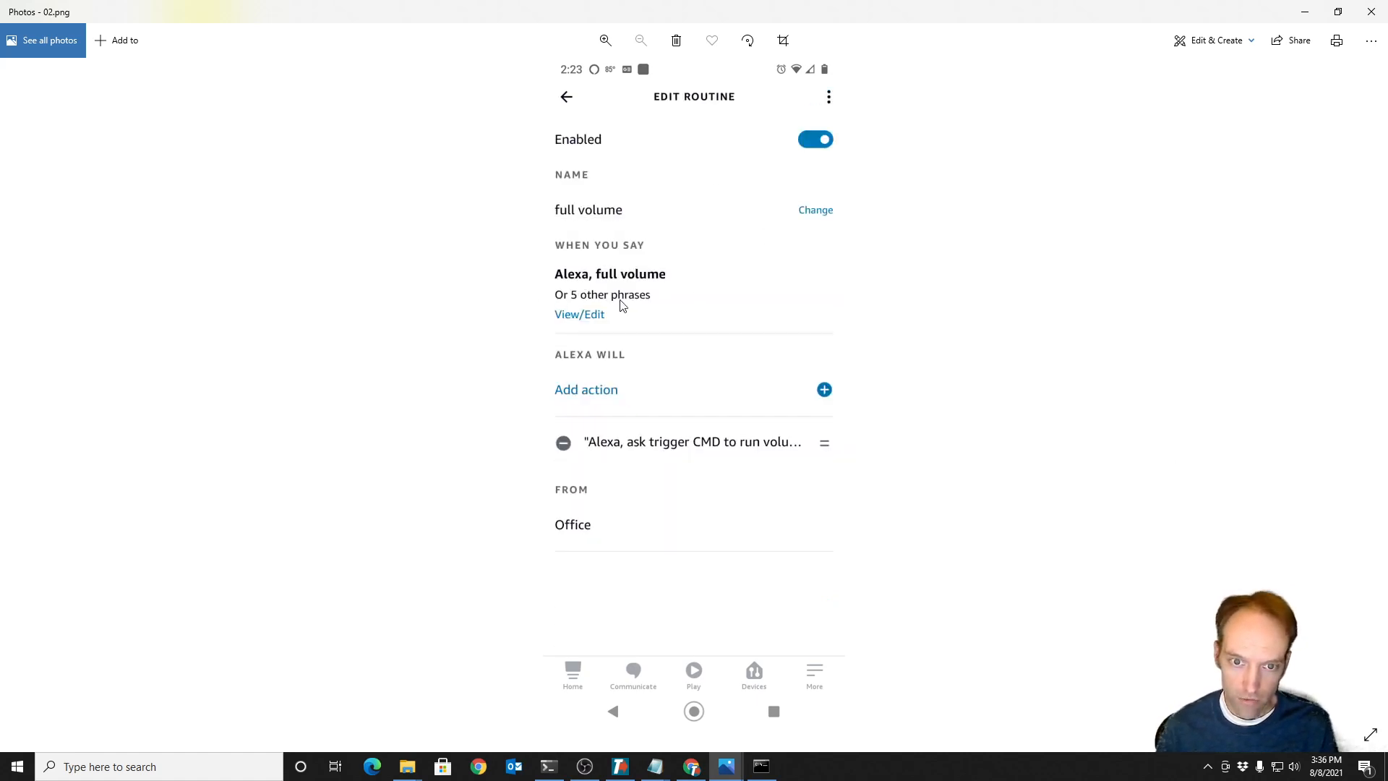
click(579, 315)
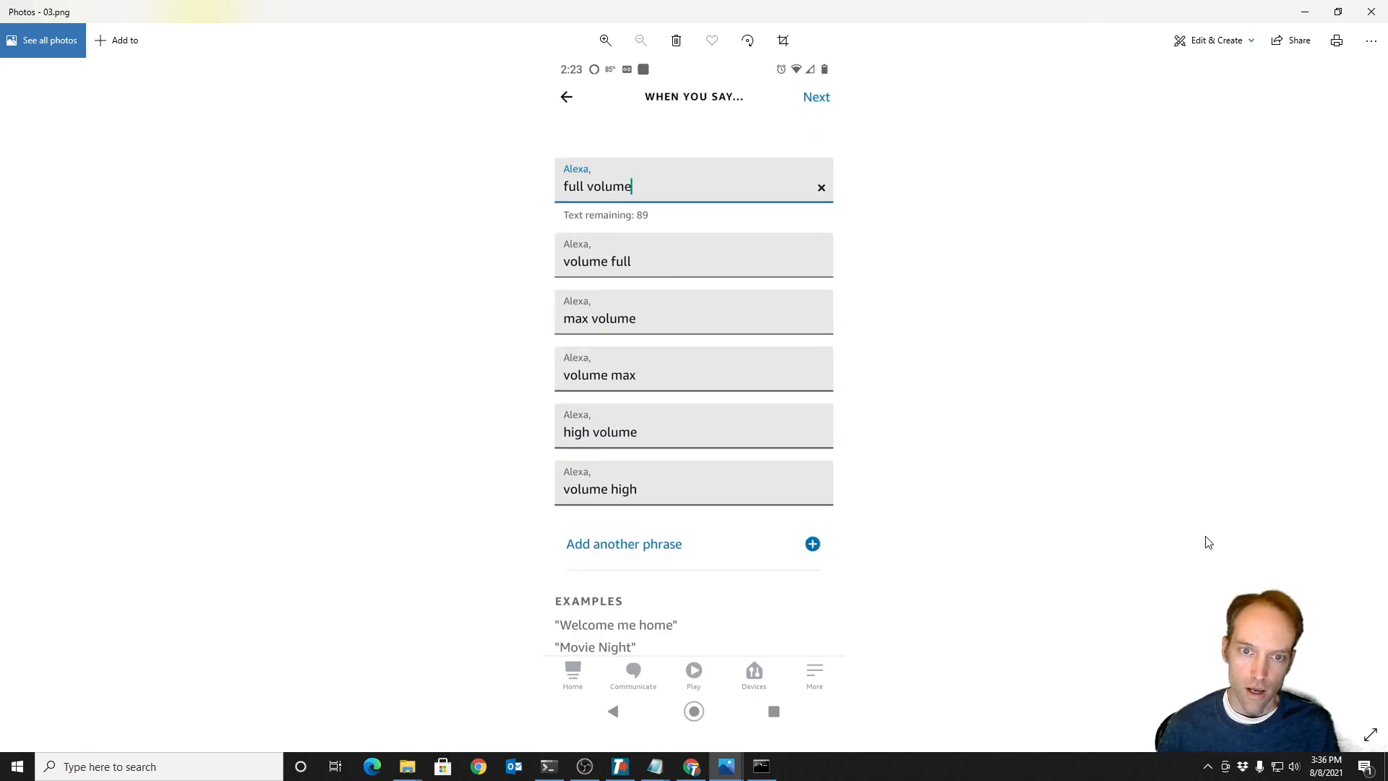
mouse_move(543, 335)
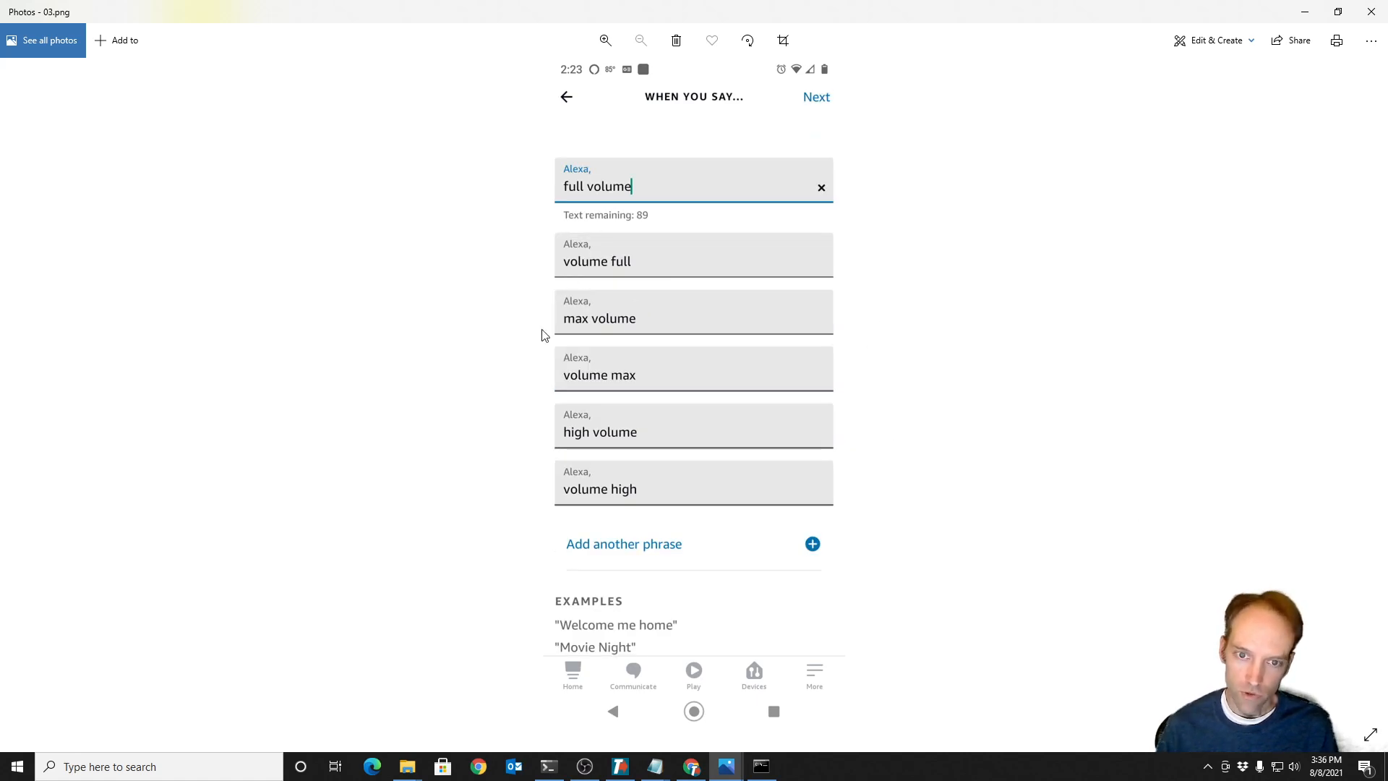
mouse_move(1145, 454)
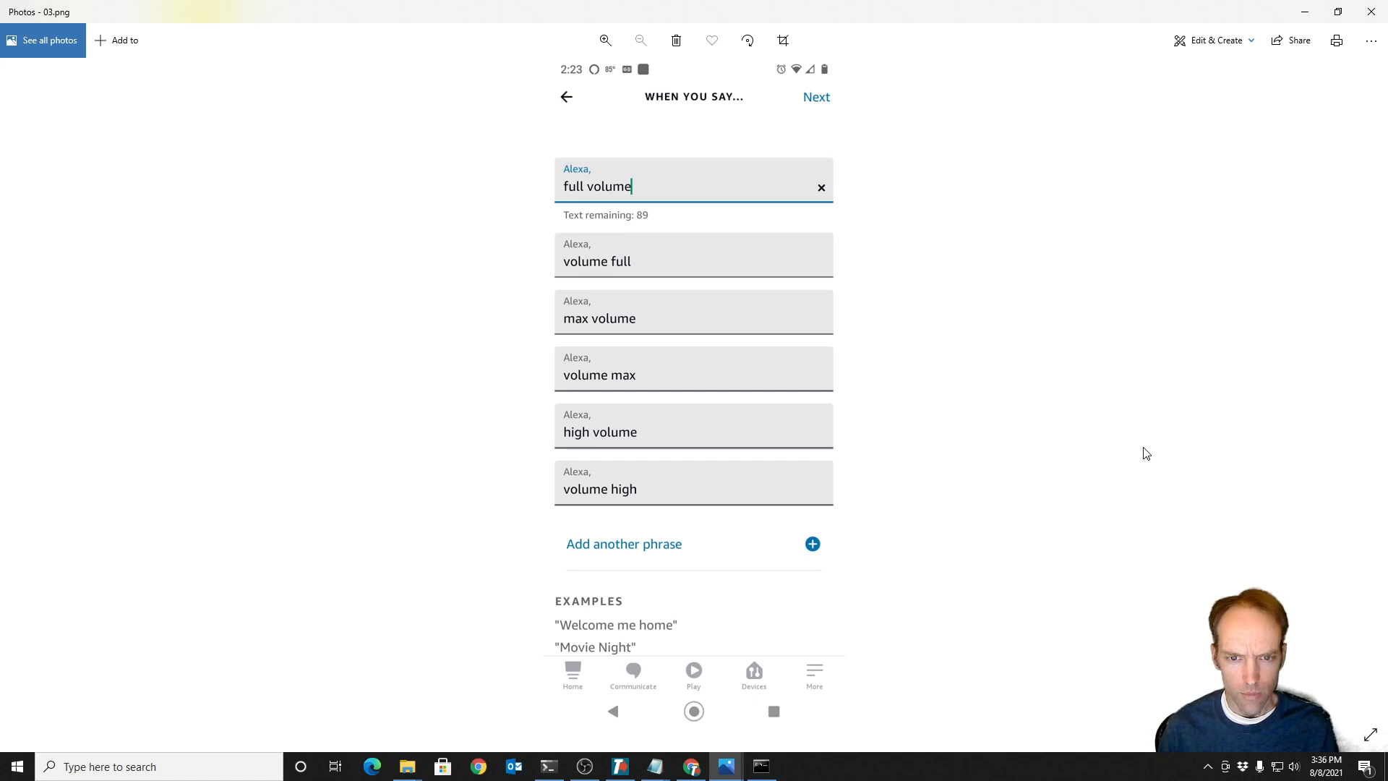
click(815, 96)
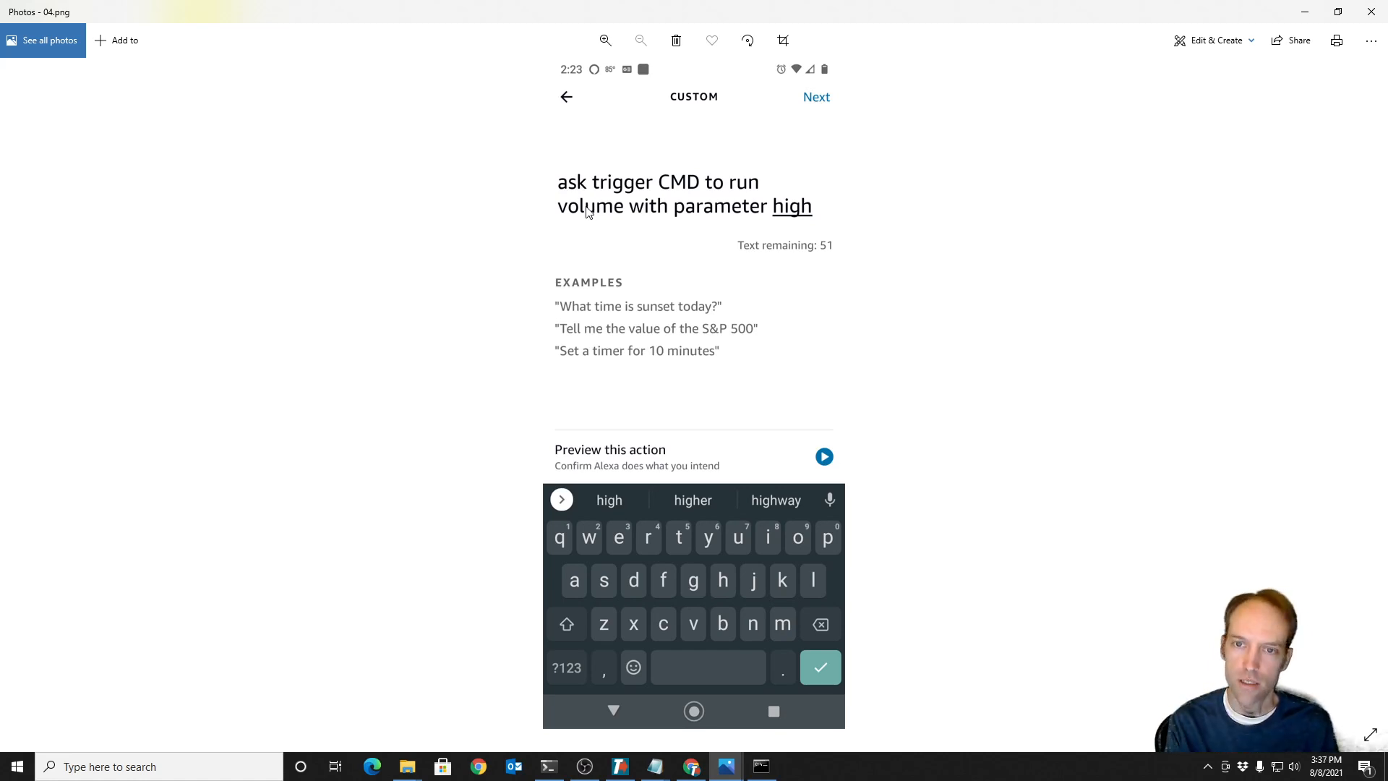
mouse_move(559, 192)
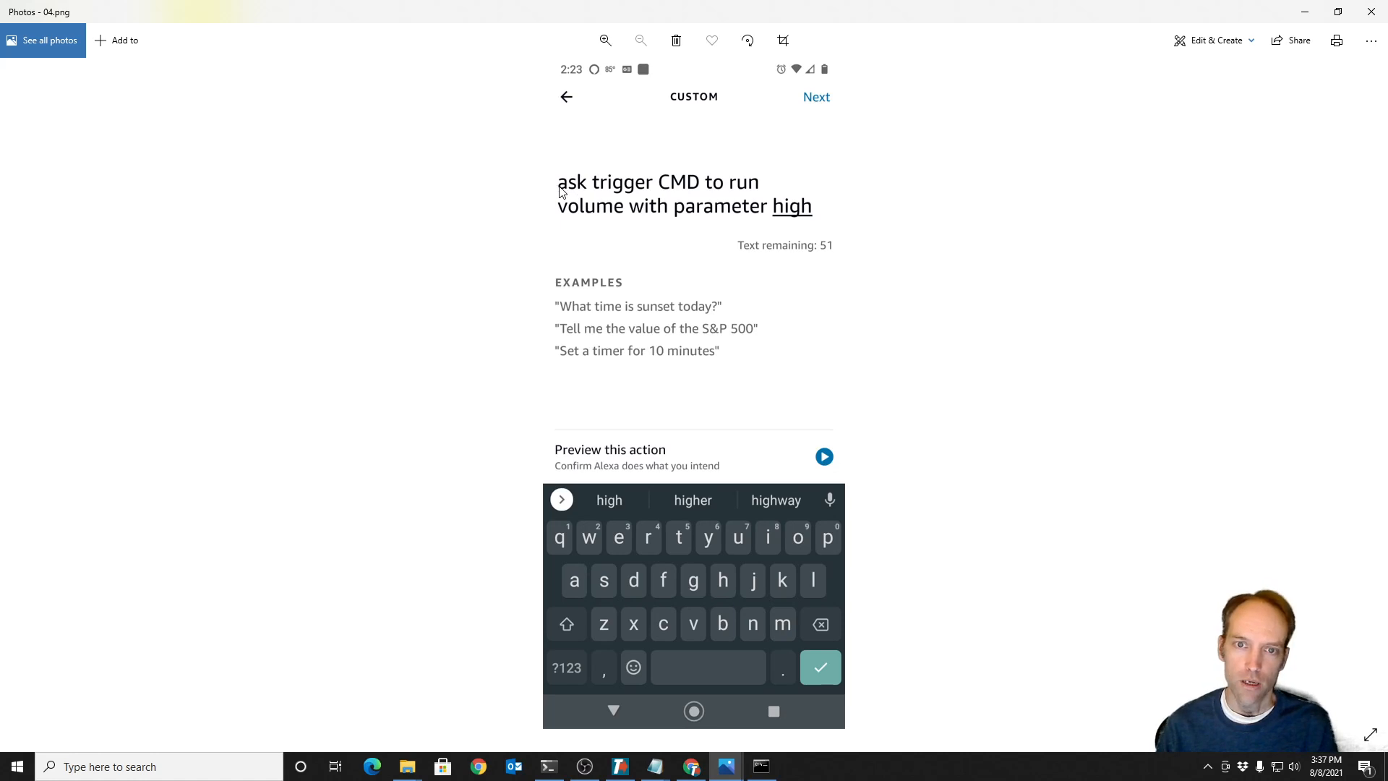
mouse_move(742, 193)
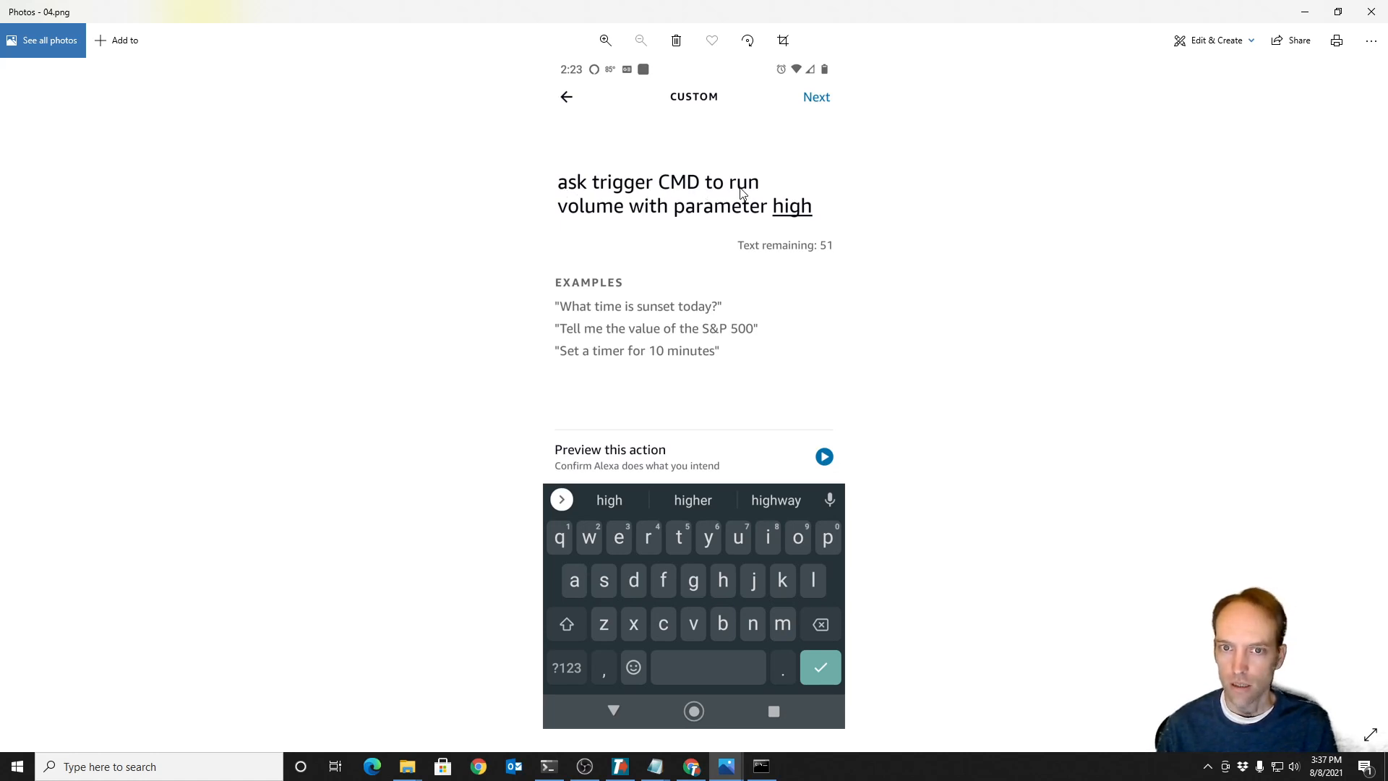
mouse_move(617, 210)
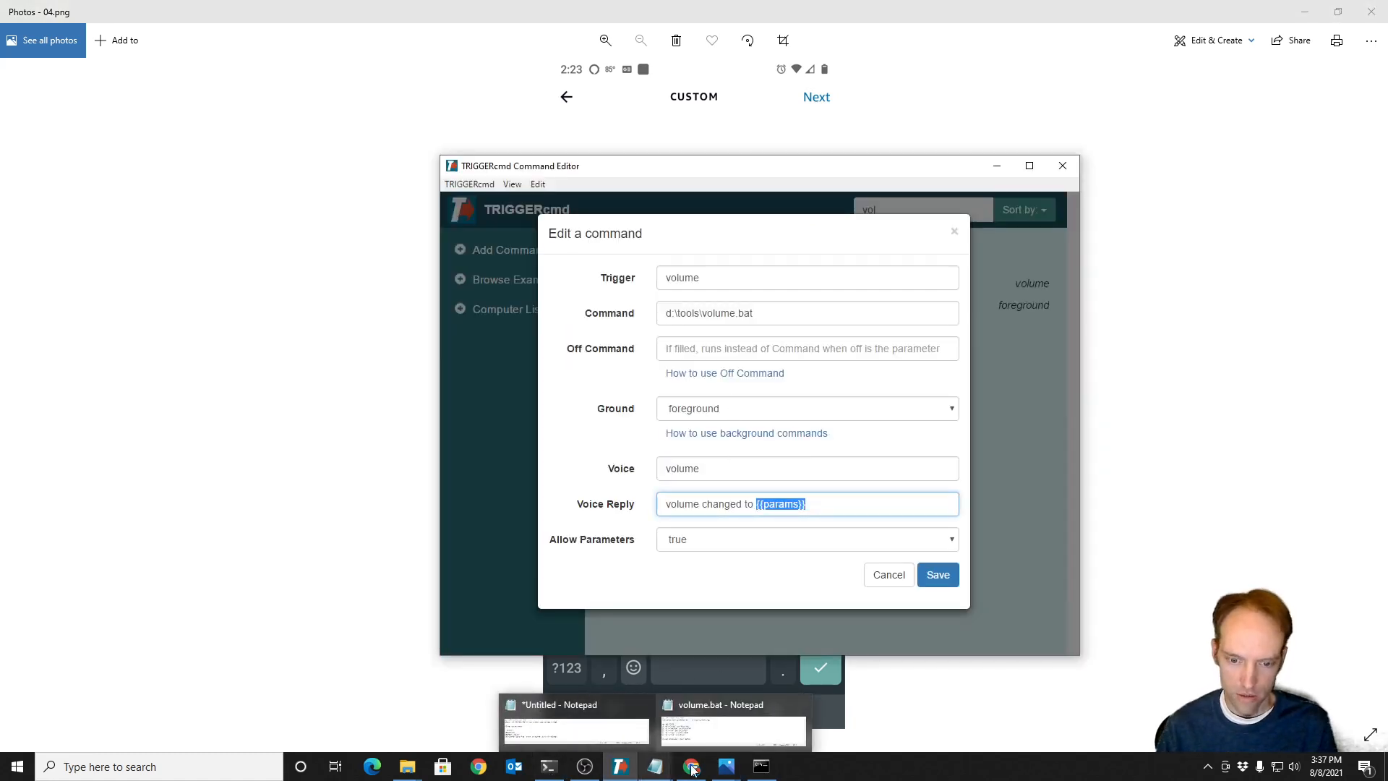
- Bring the volume.bat Notepad script forward above the volume edit form
click(785, 312)
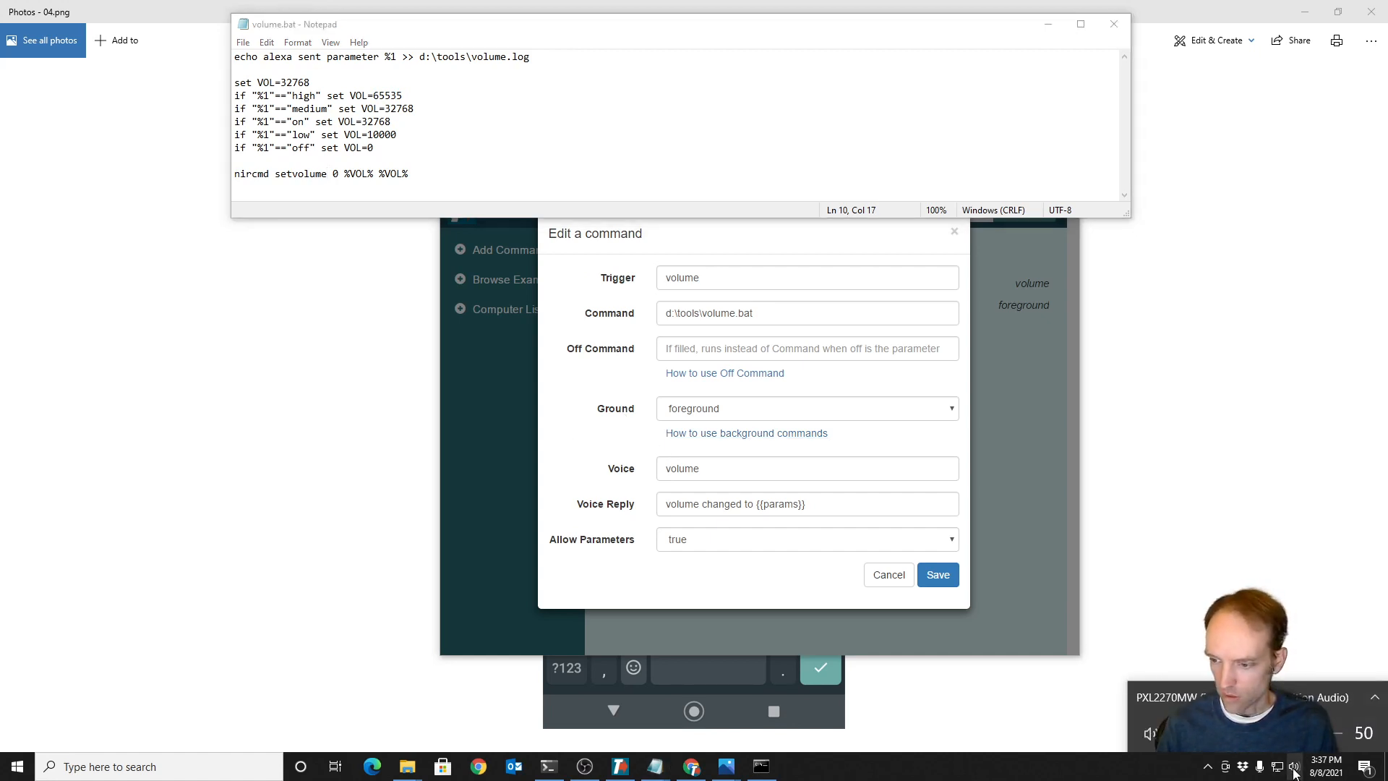
- Open the speaker volume flyout to watch volume rise from 50 to 100
click(1293, 766)
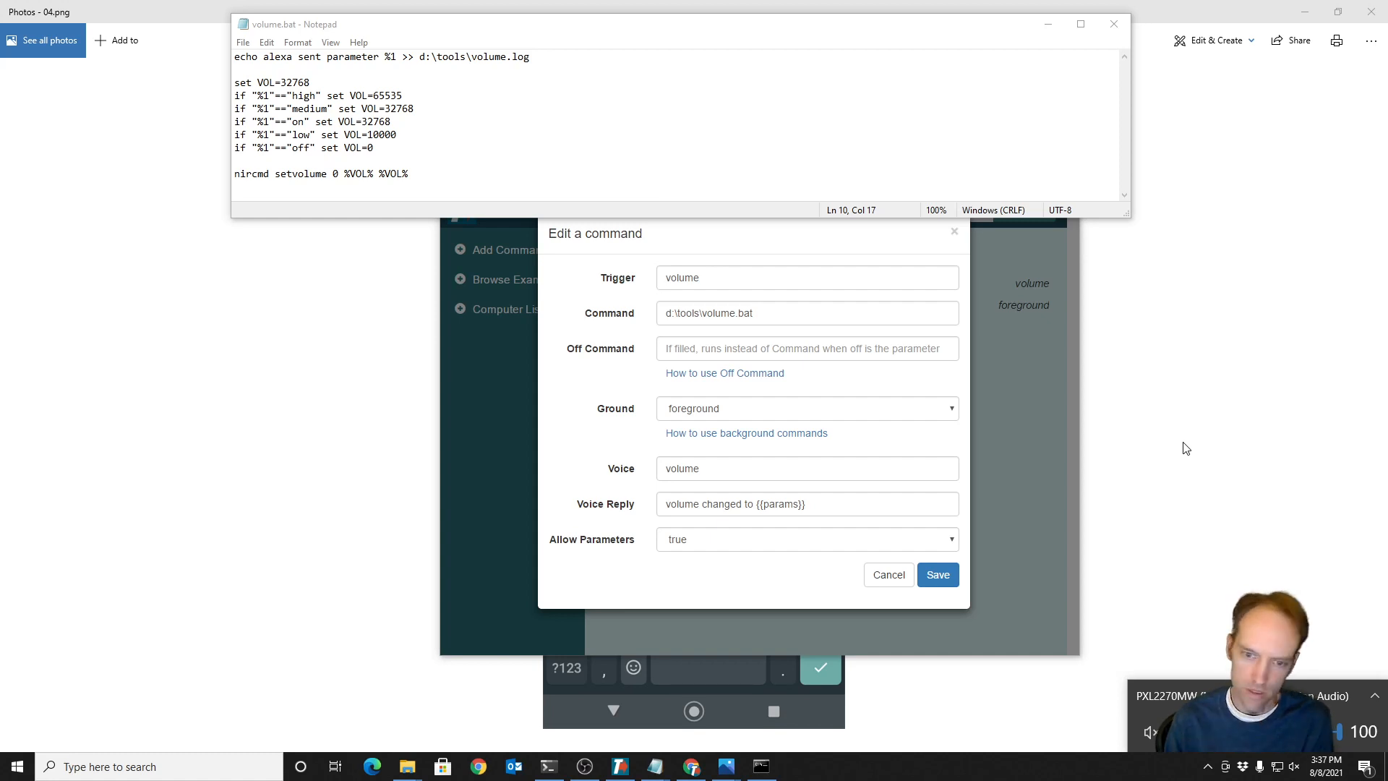
mouse_move(362, 170)
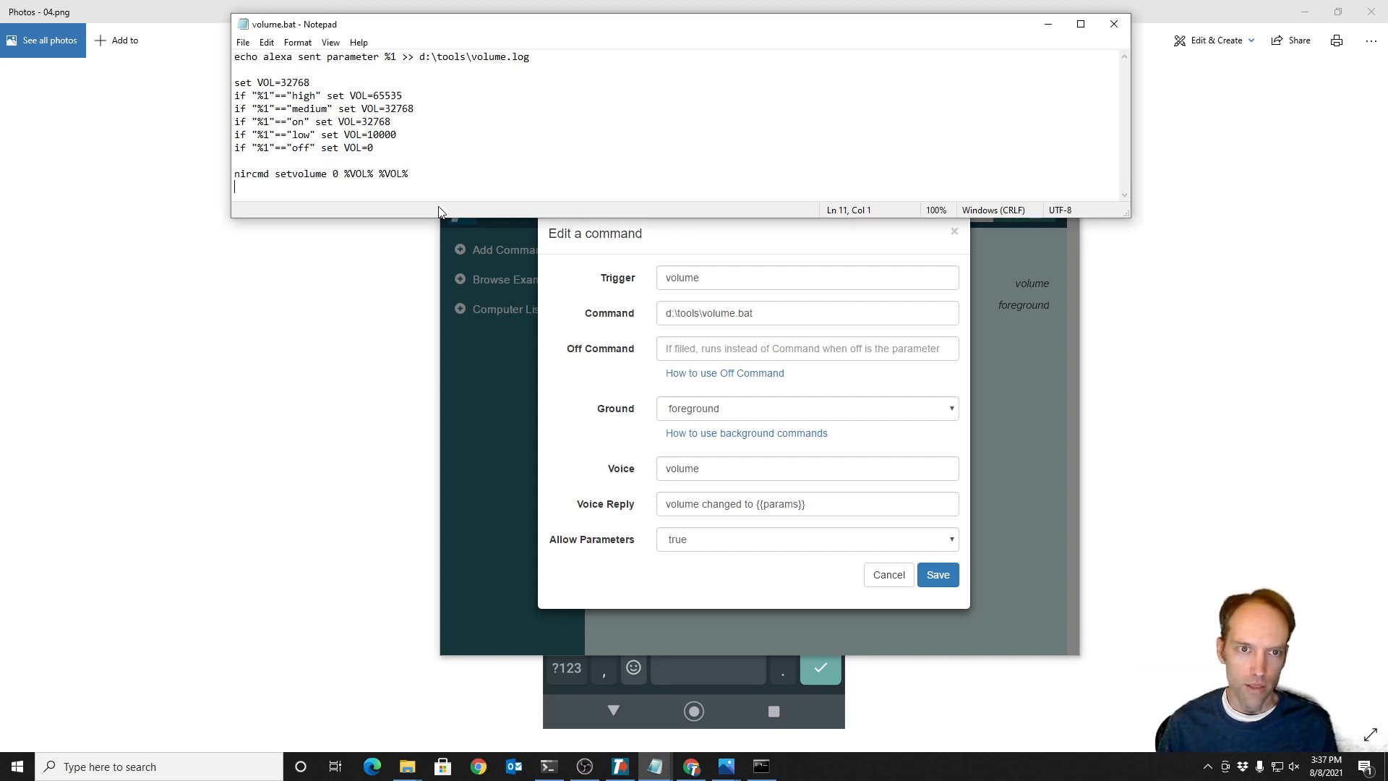
mouse_move(653, 765)
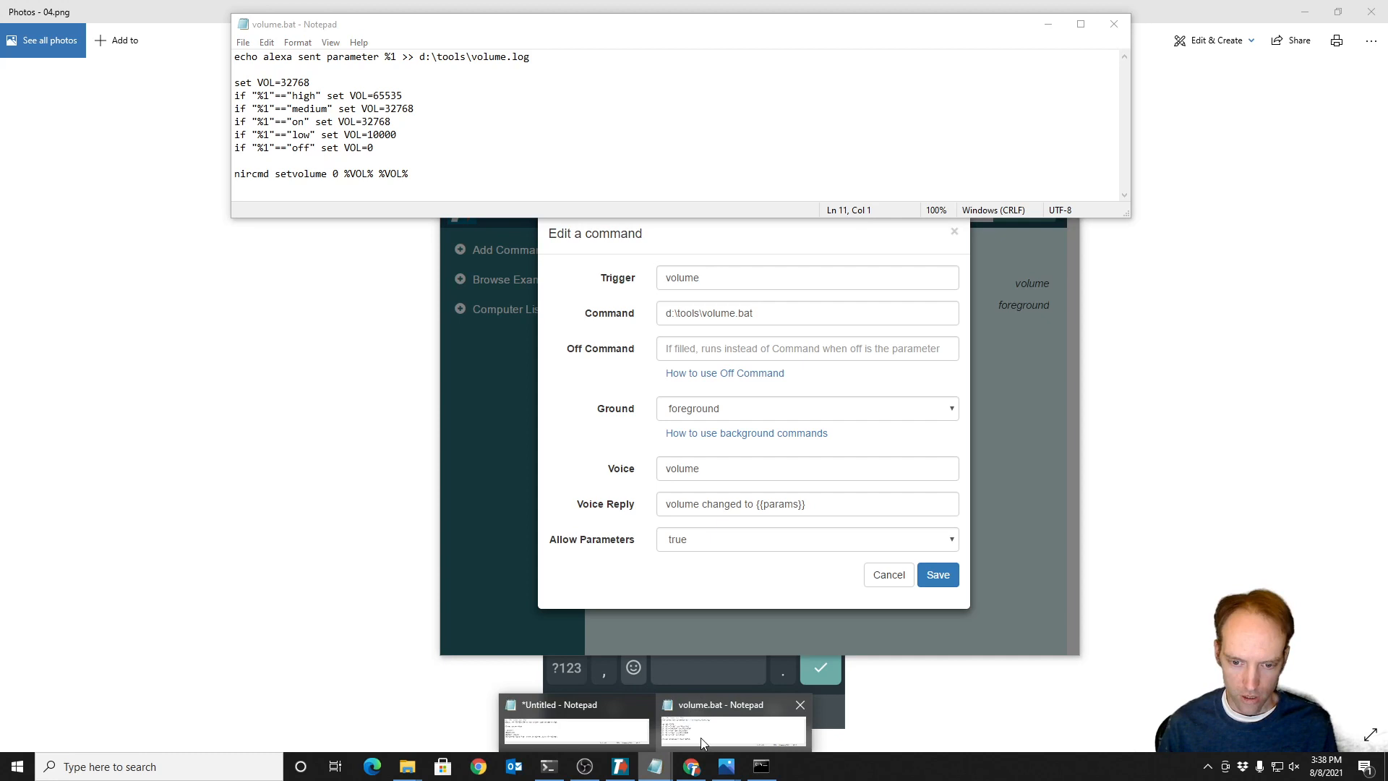
- Bring the untitled Alexa notes forward and select the phrase after 'Alexa,' in line one
click(573, 722)
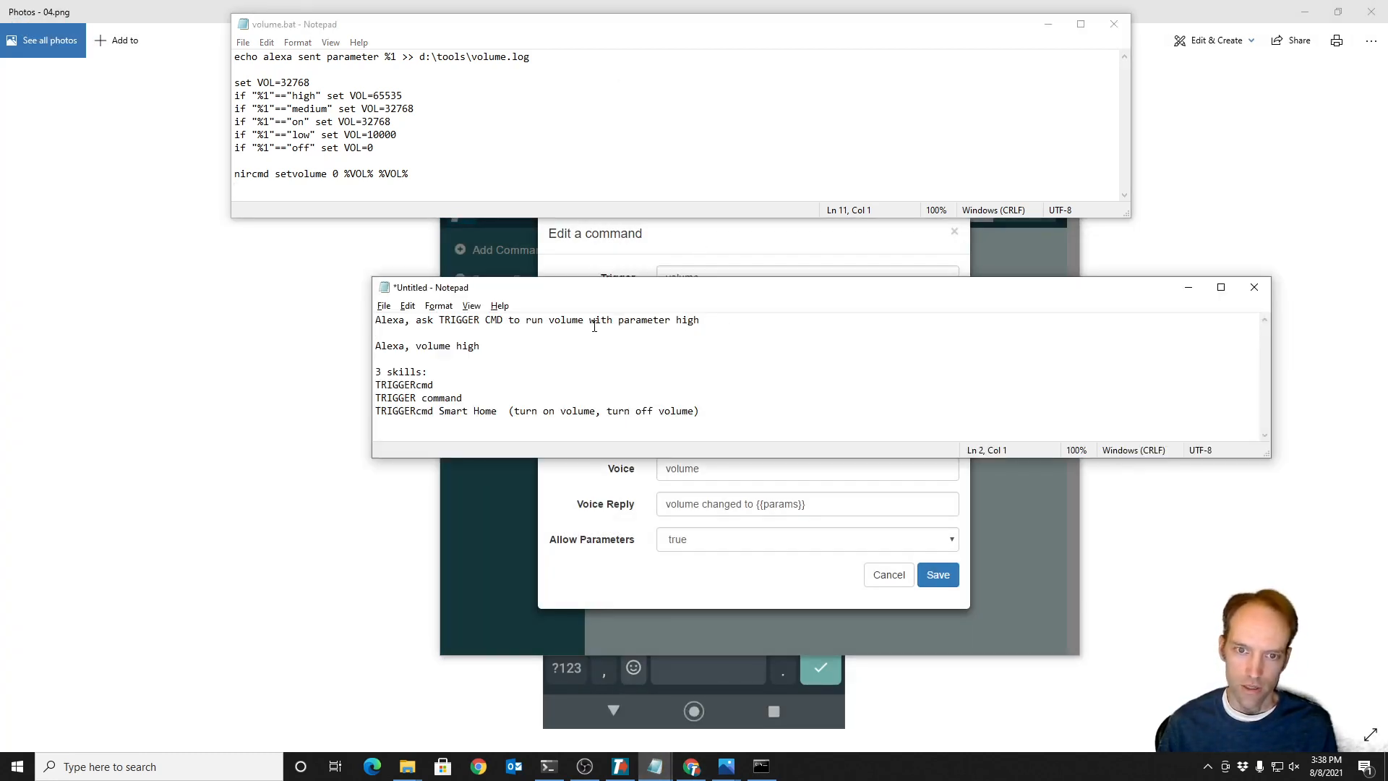
drag(413, 319, 698, 320)
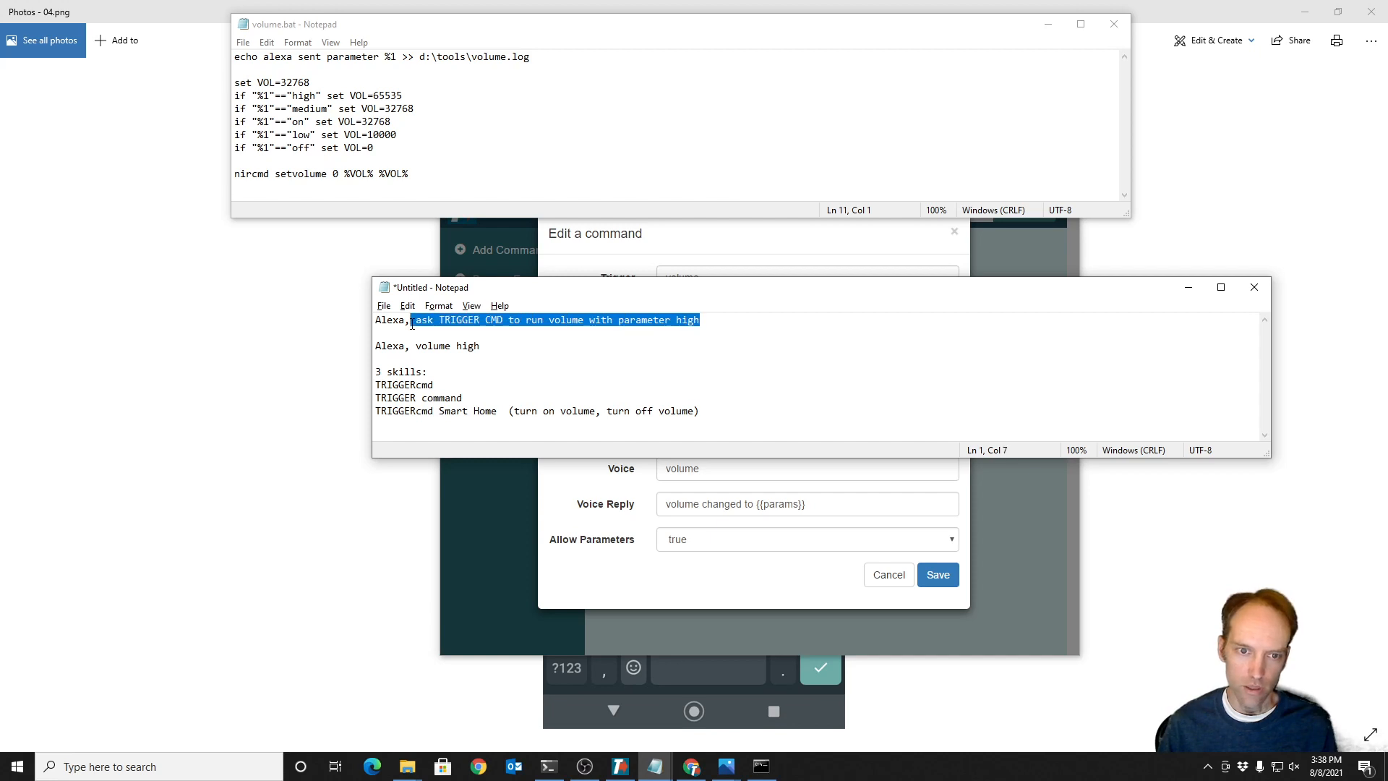
click(591, 320)
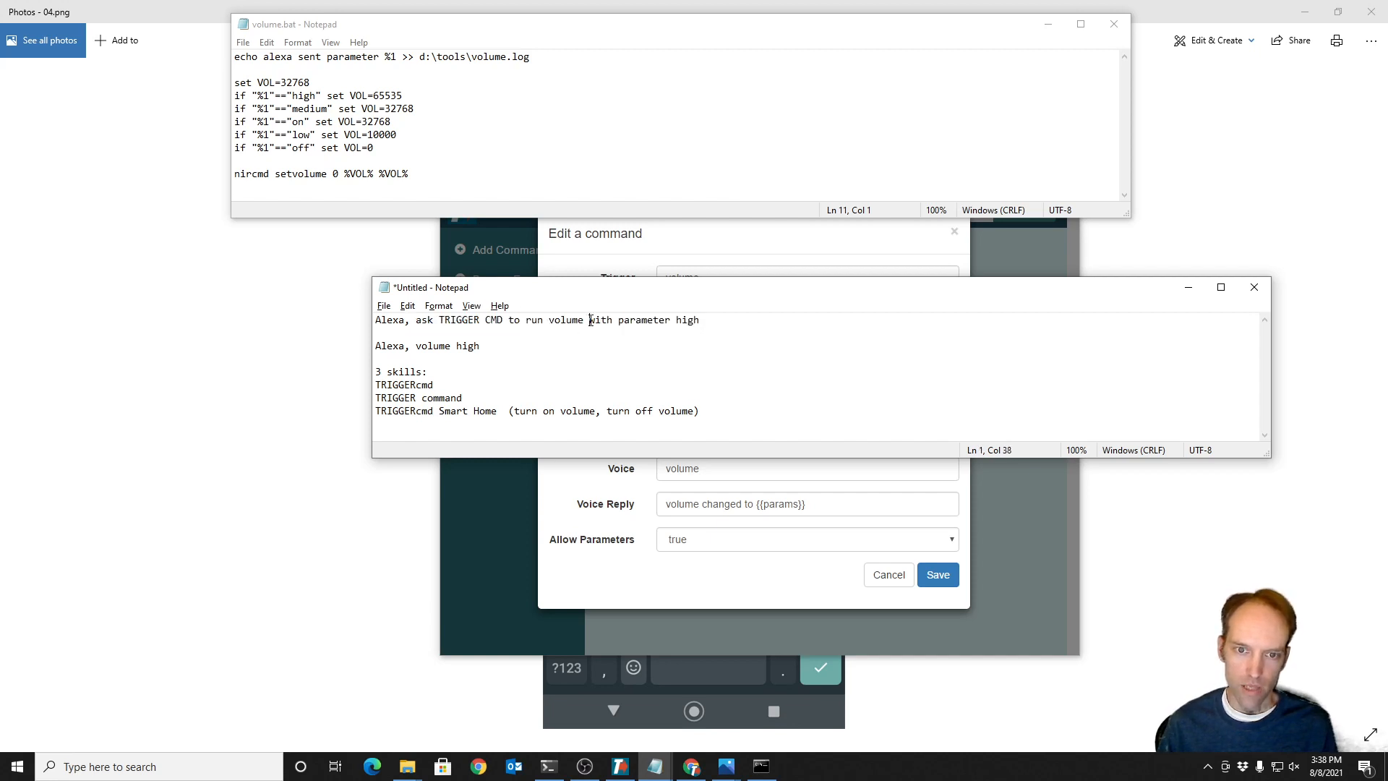
mouse_move(1060, 331)
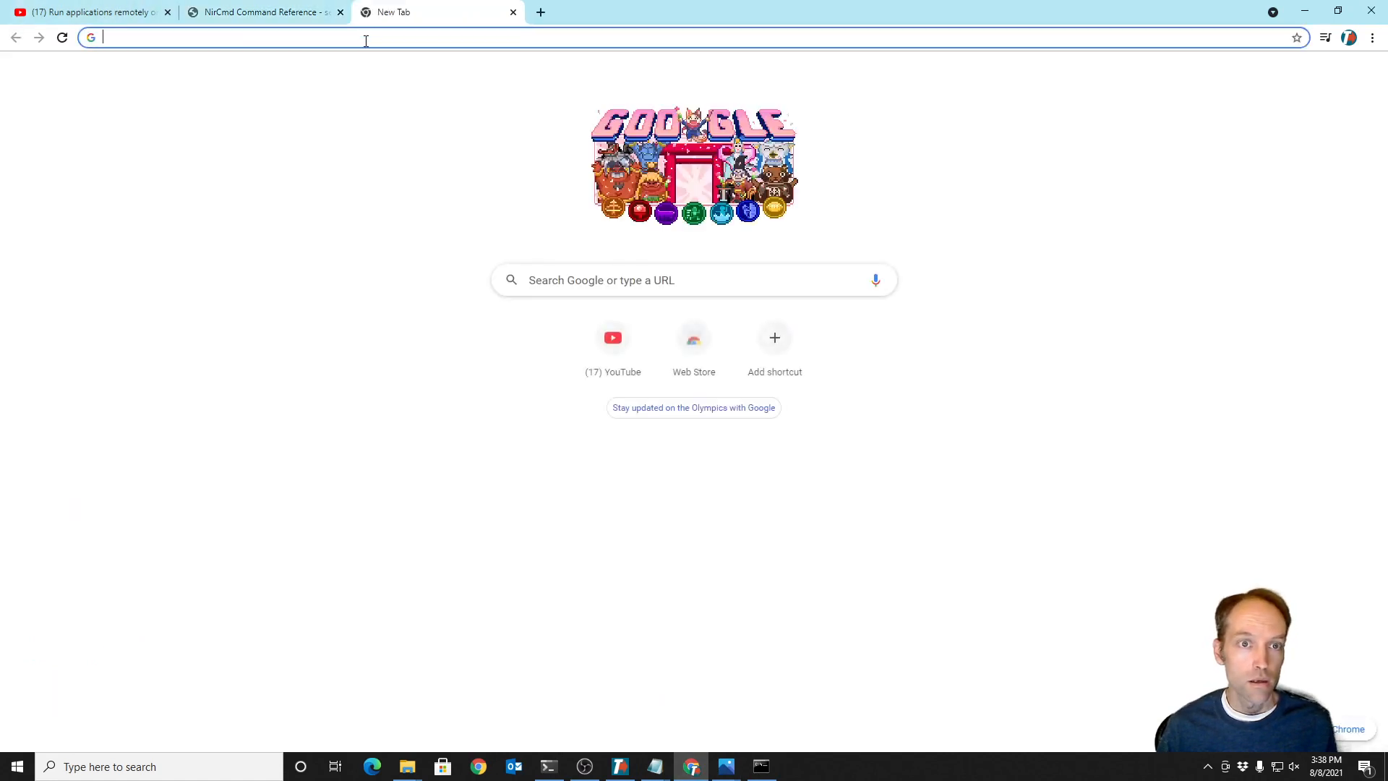
- Load triggercmd.com in Chrome and open its Login sign-in page
text(triggercmd.com/en/)
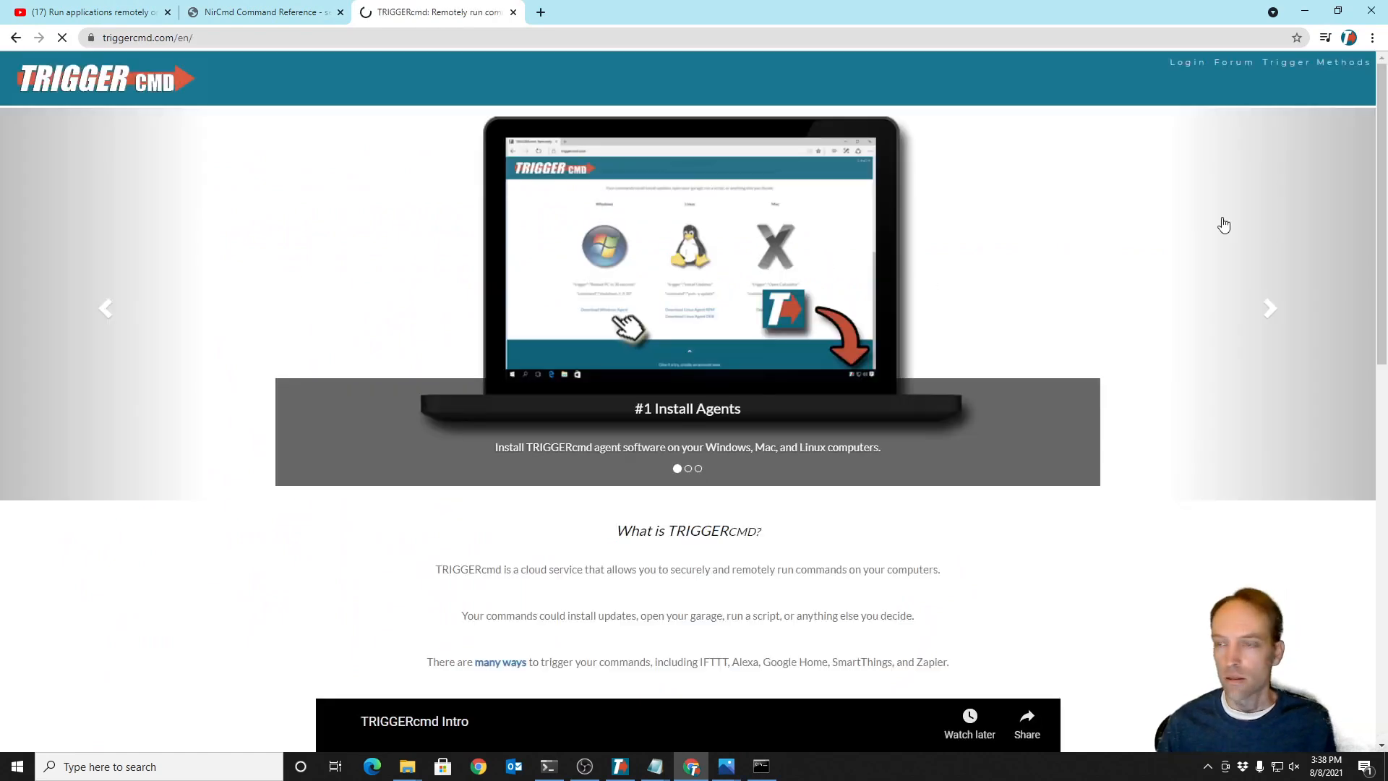
click(1187, 62)
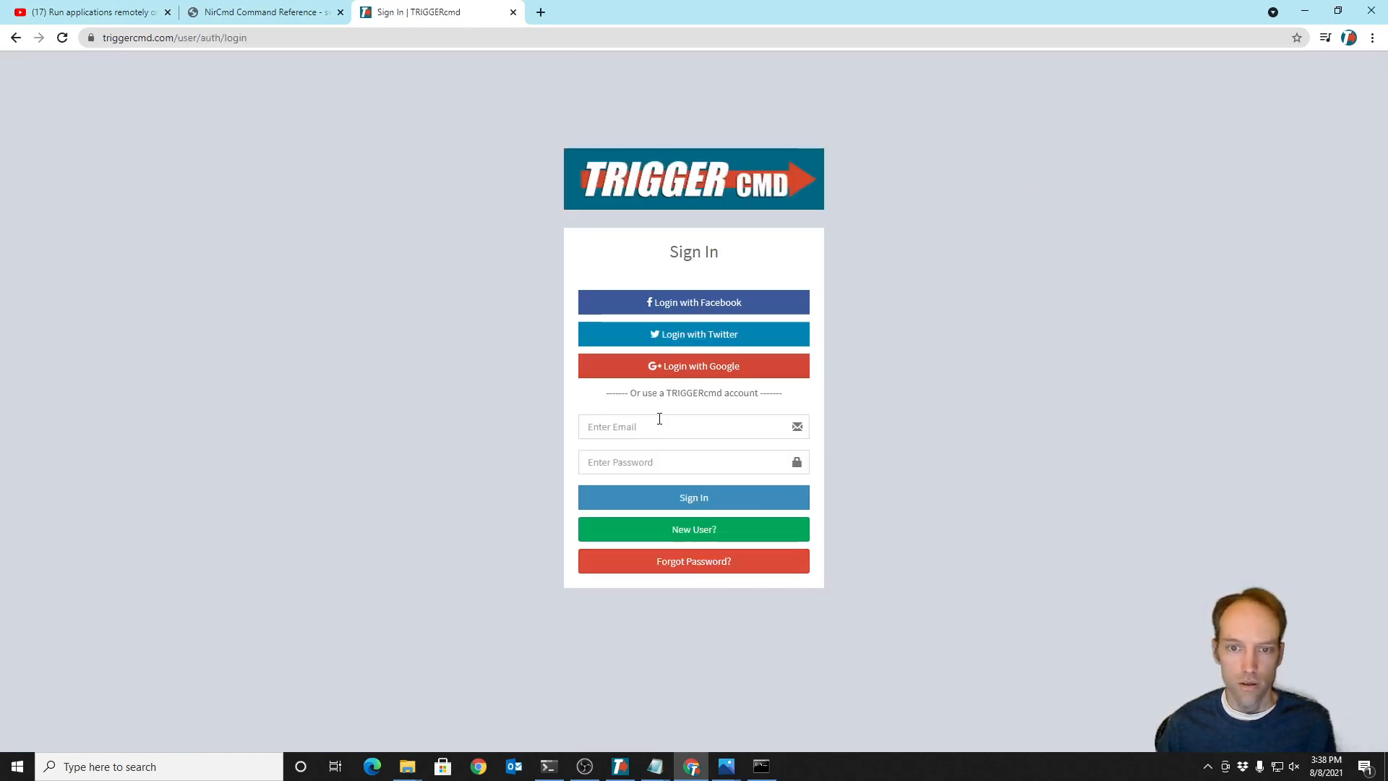
mouse_move(461, 172)
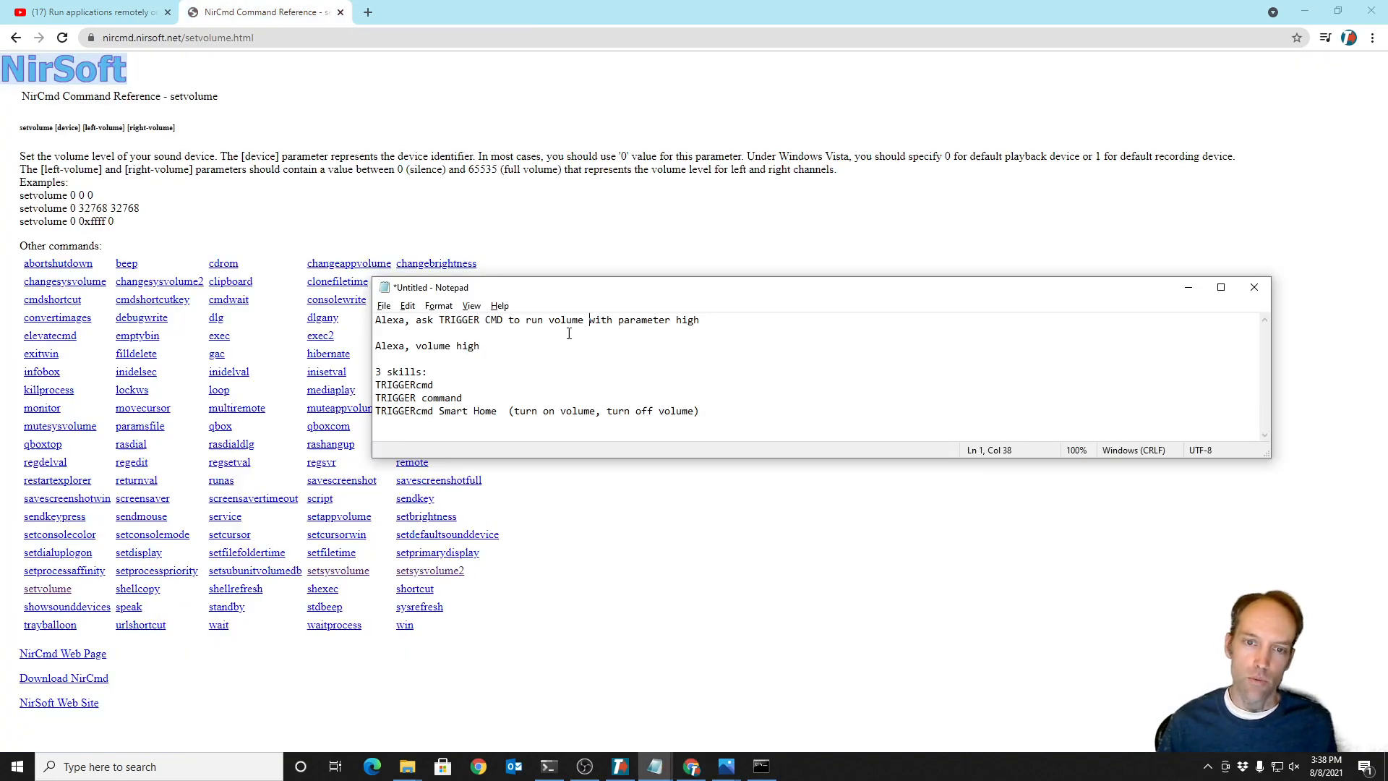
- Try 'downstairs' as the computer name in the first Alexa phrase, then undo it
text(on office)
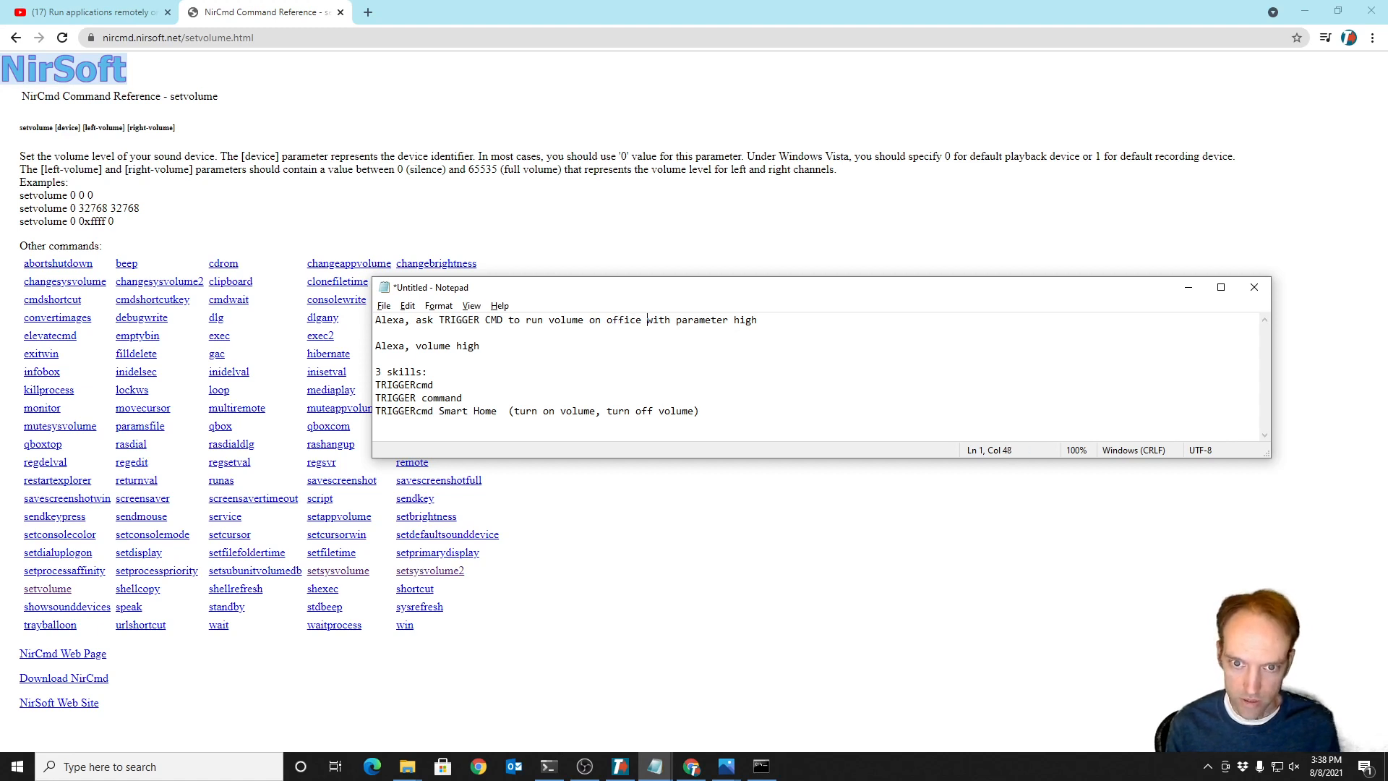
double_click(623, 320)
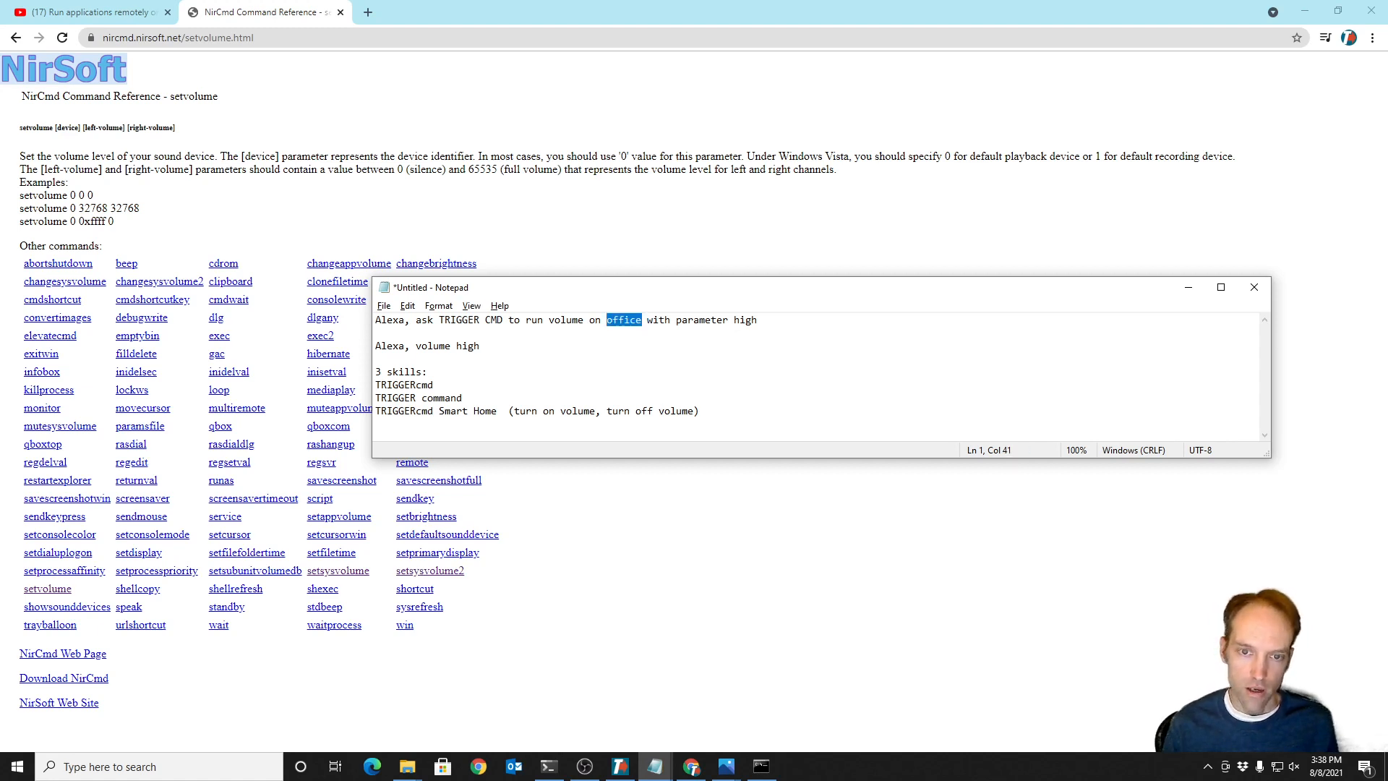
text(0)
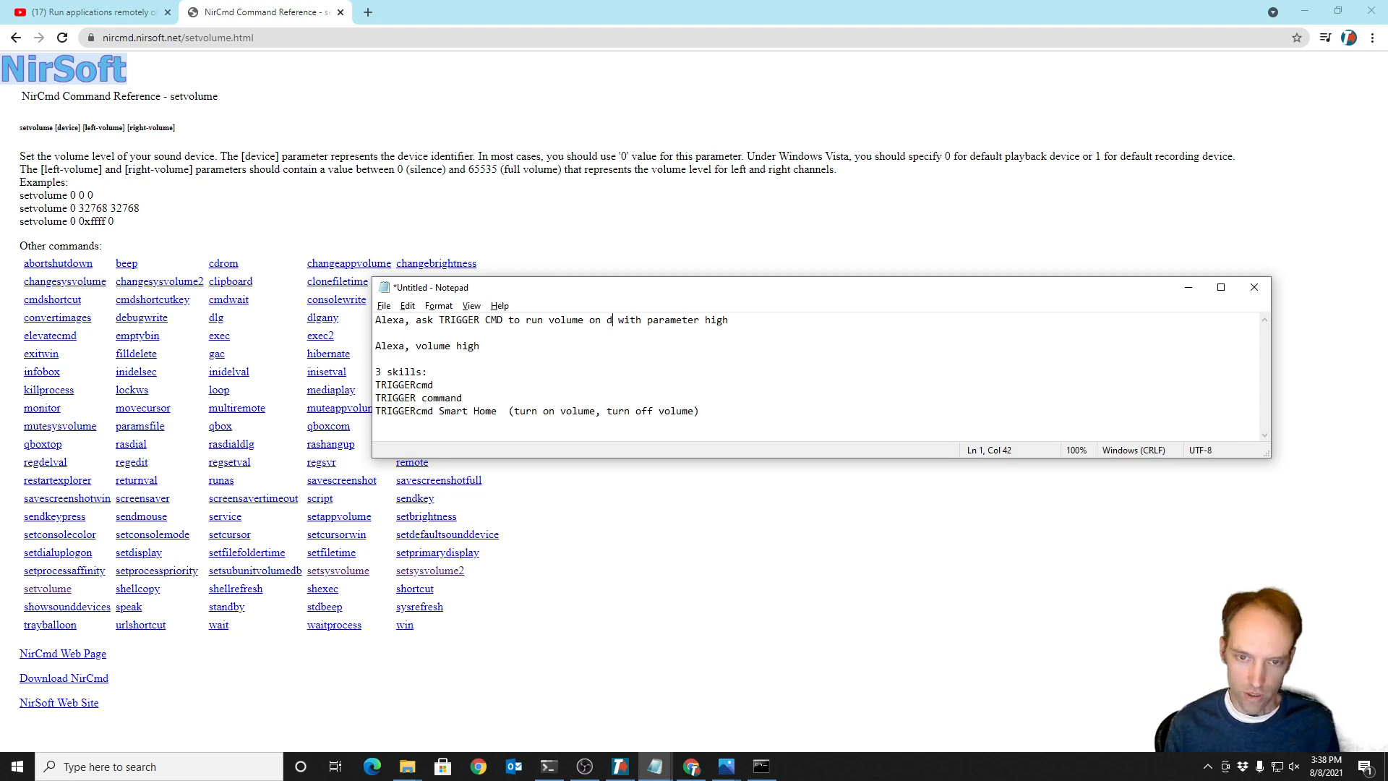
text(downstairs)
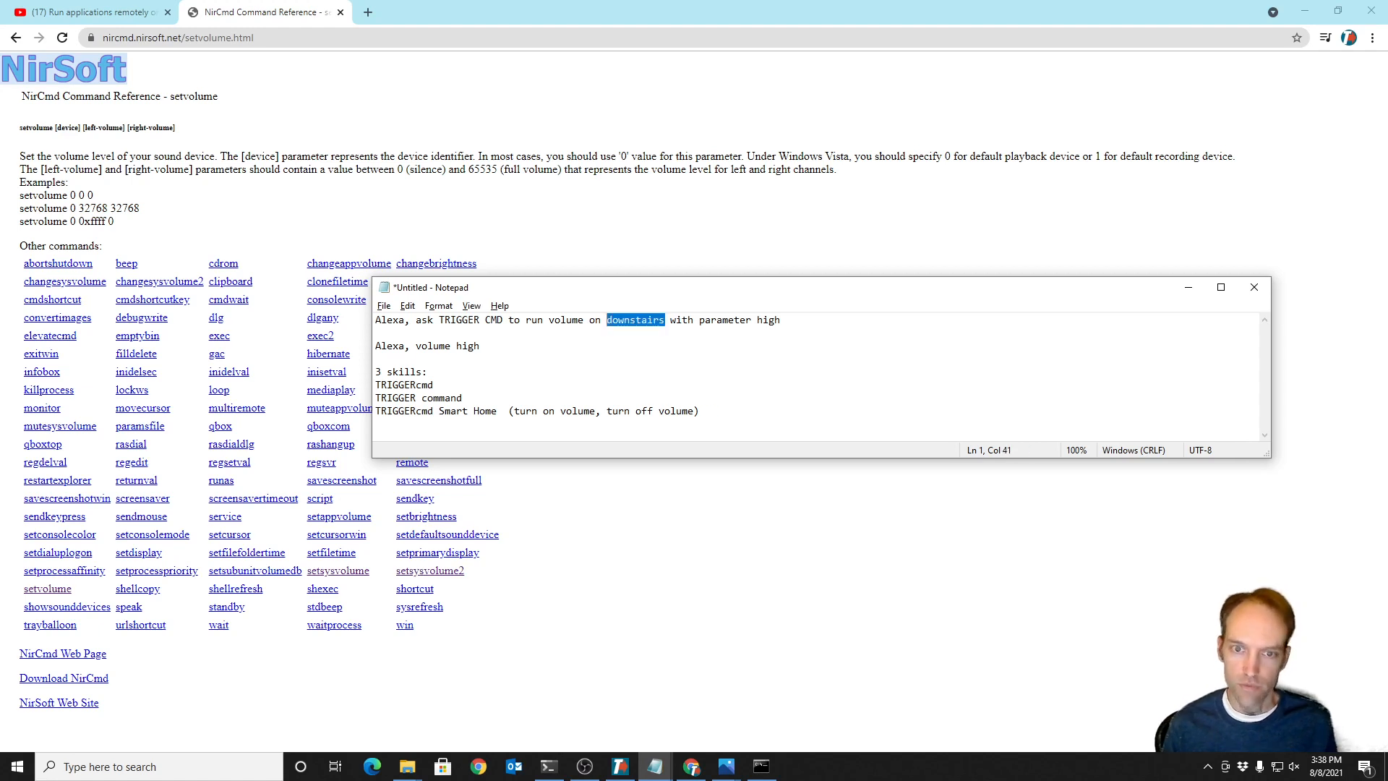
key(Delete)
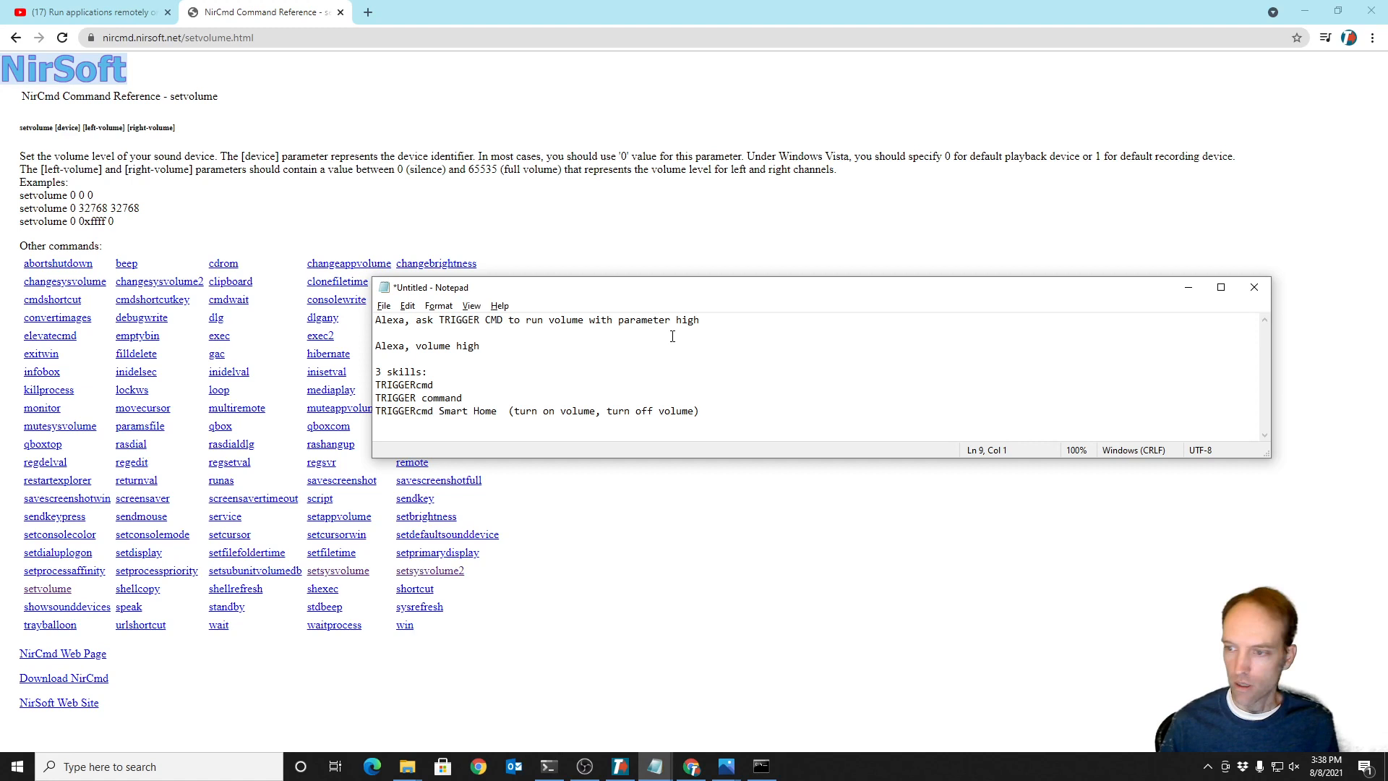
mouse_move(672, 389)
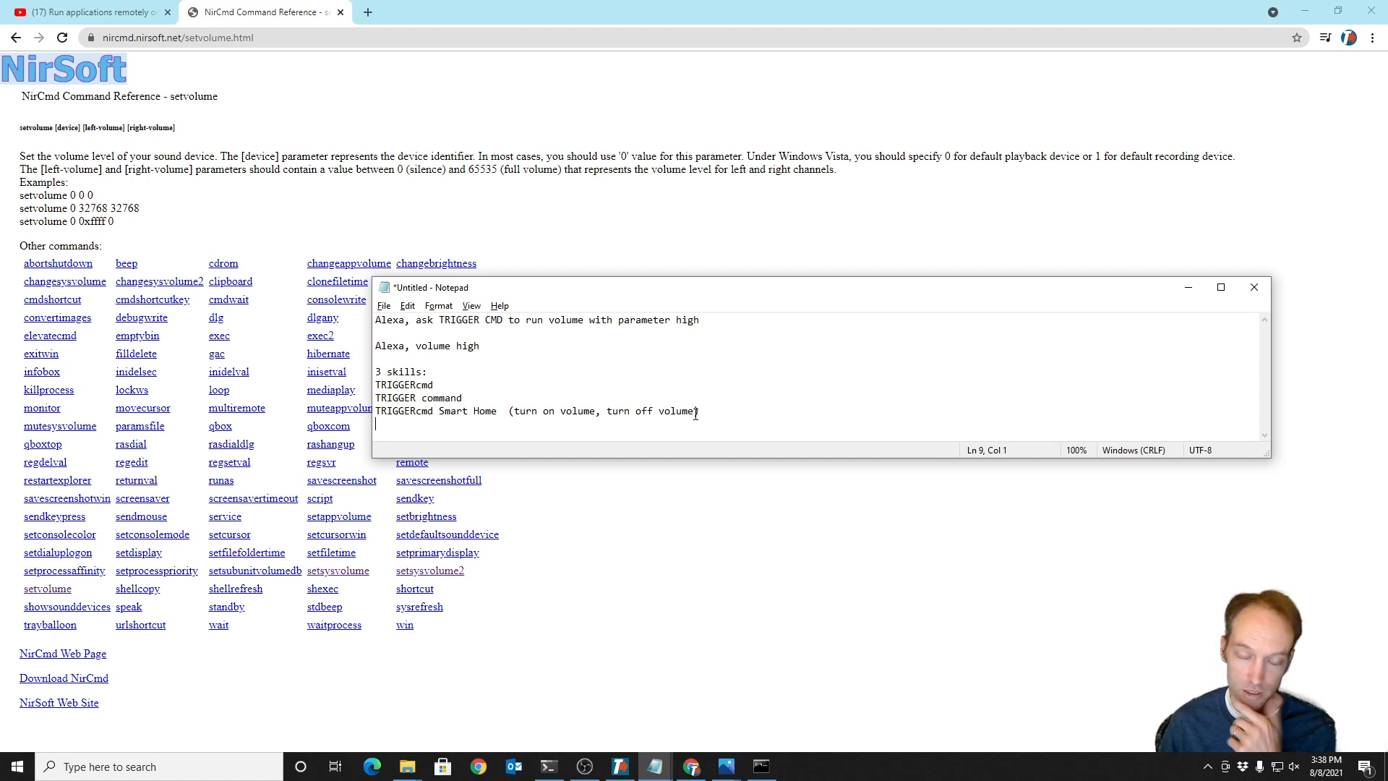
mouse_move(815, 422)
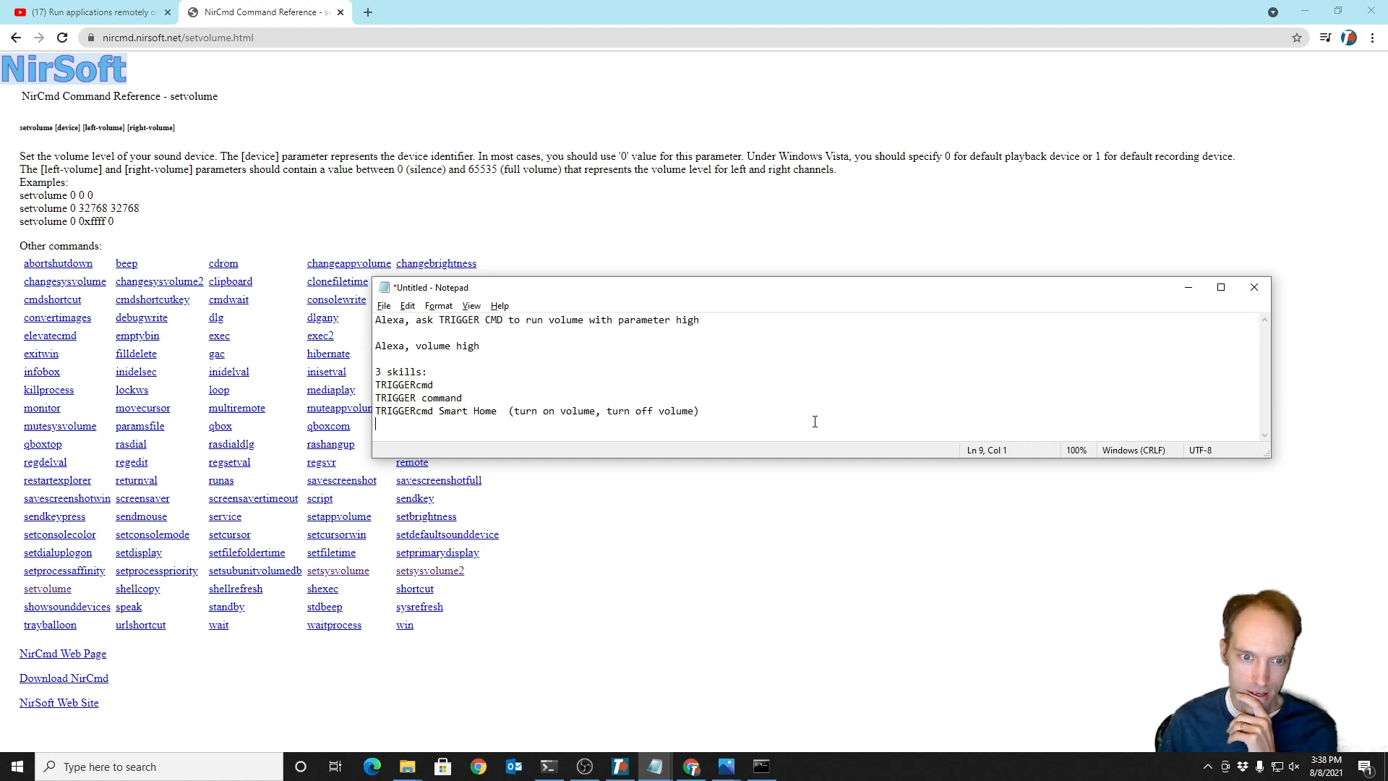